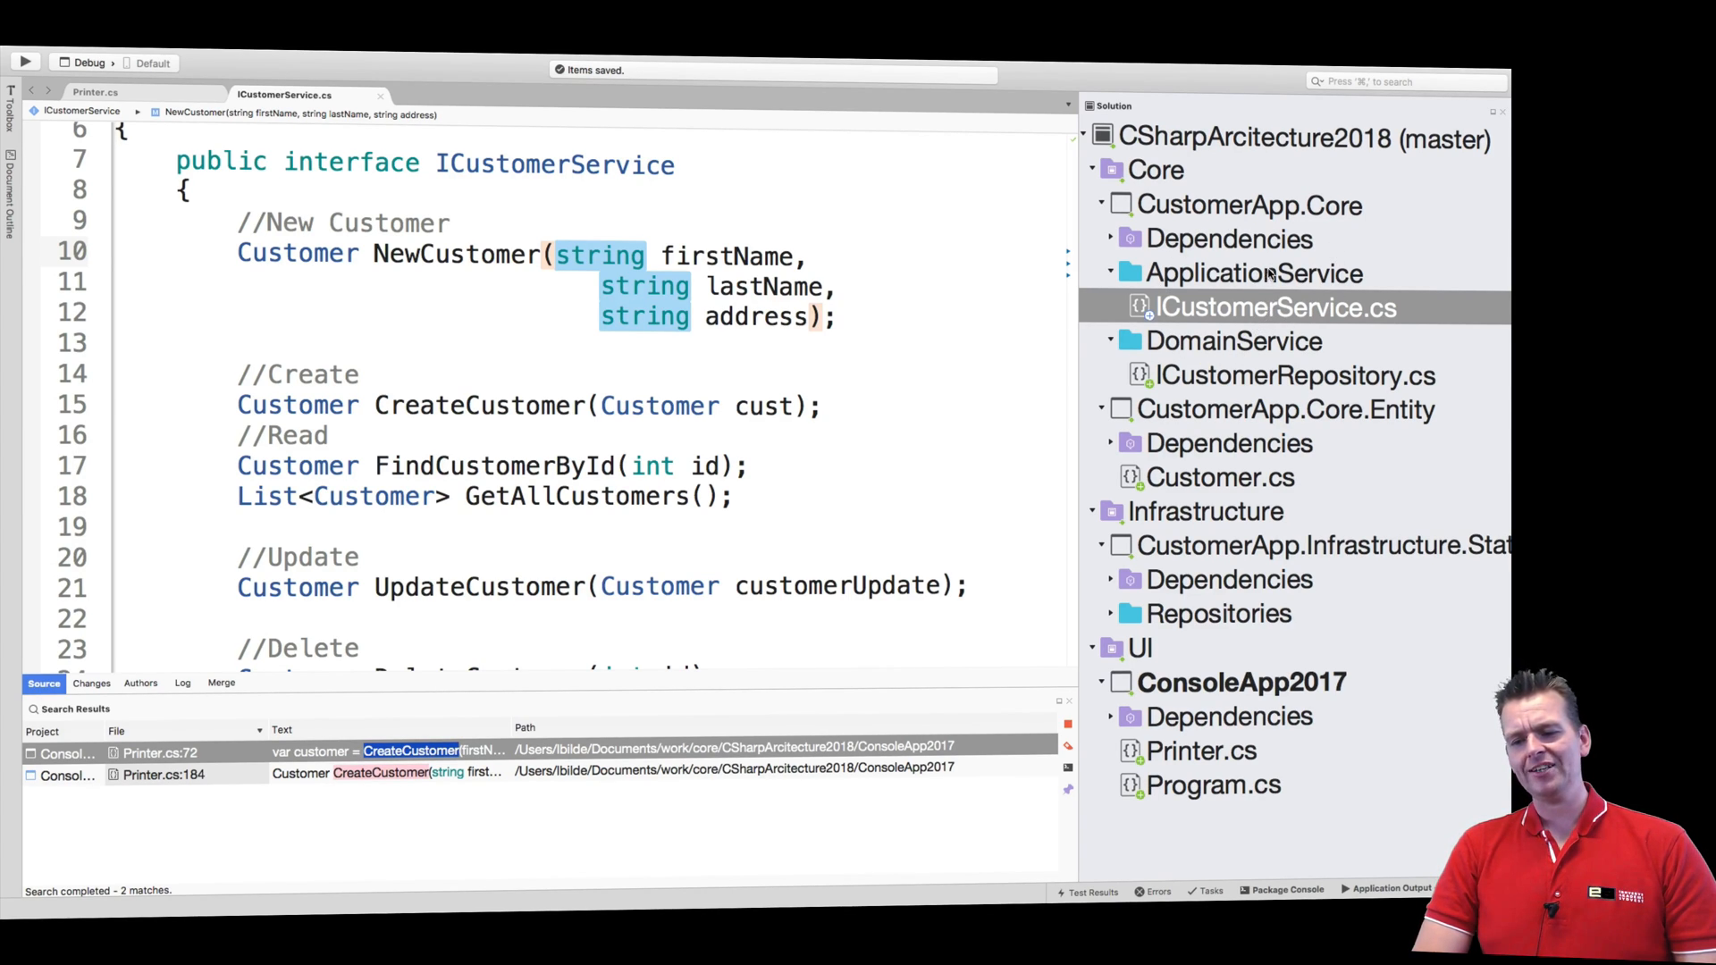
Step: Add a folder named 'Services' under ApplicationService in CustomerApp.Core
right_click(1251, 273)
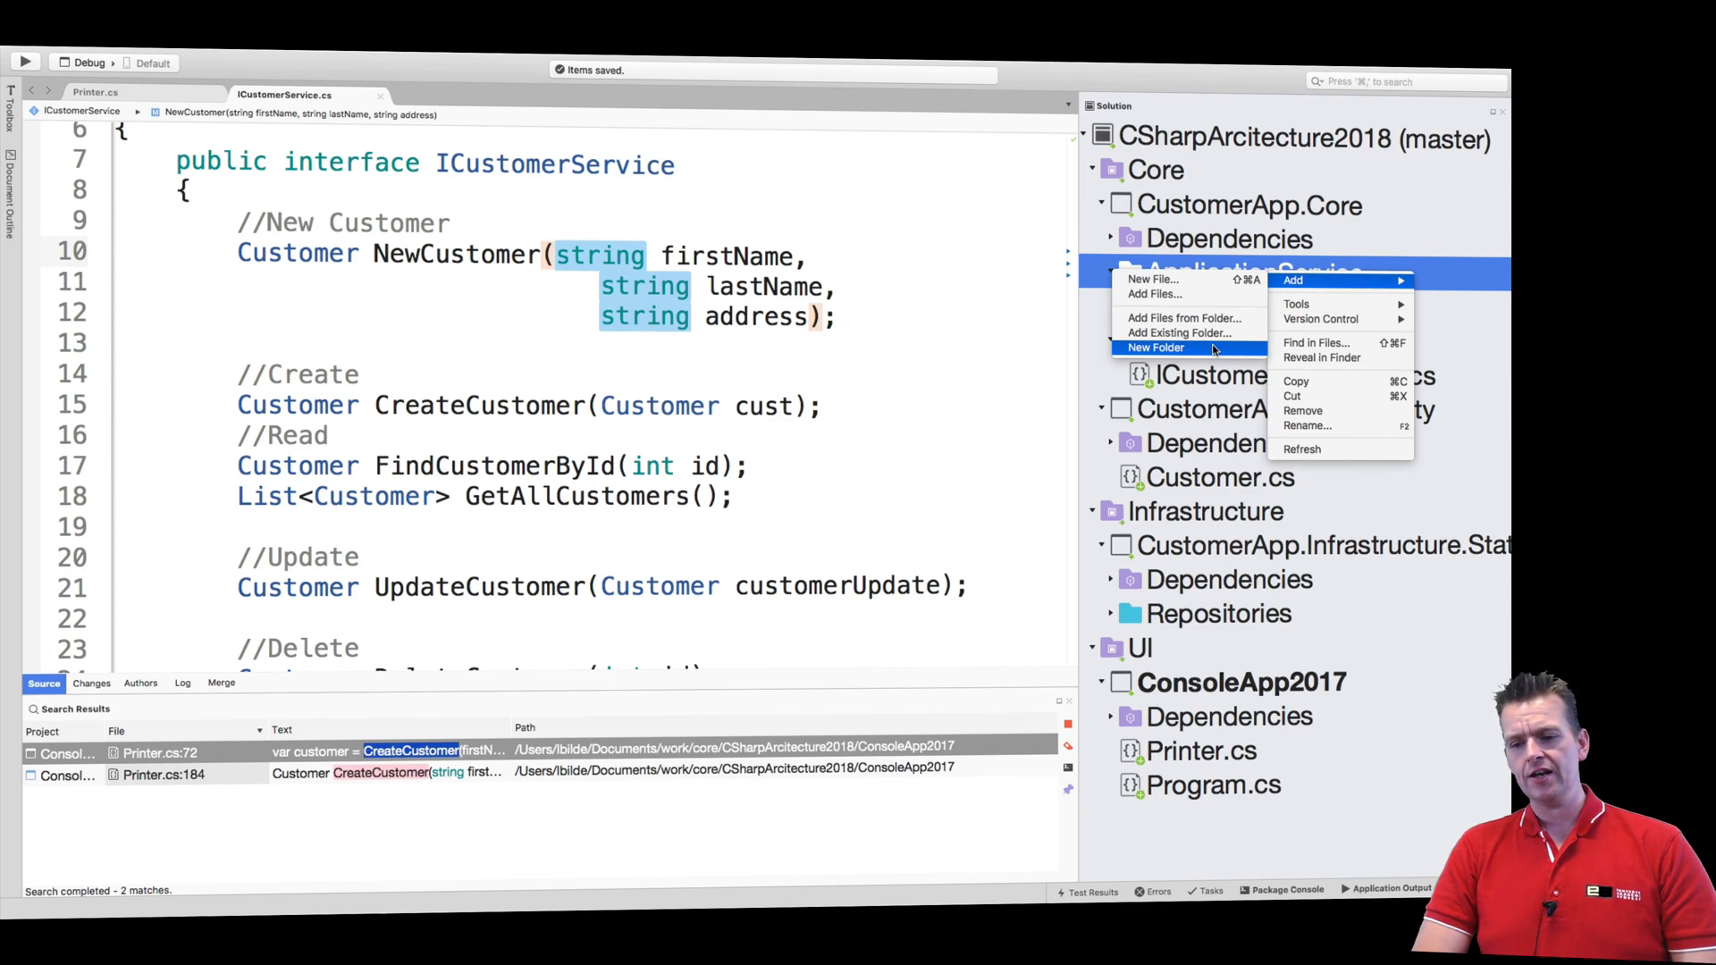
left_click(1155, 347)
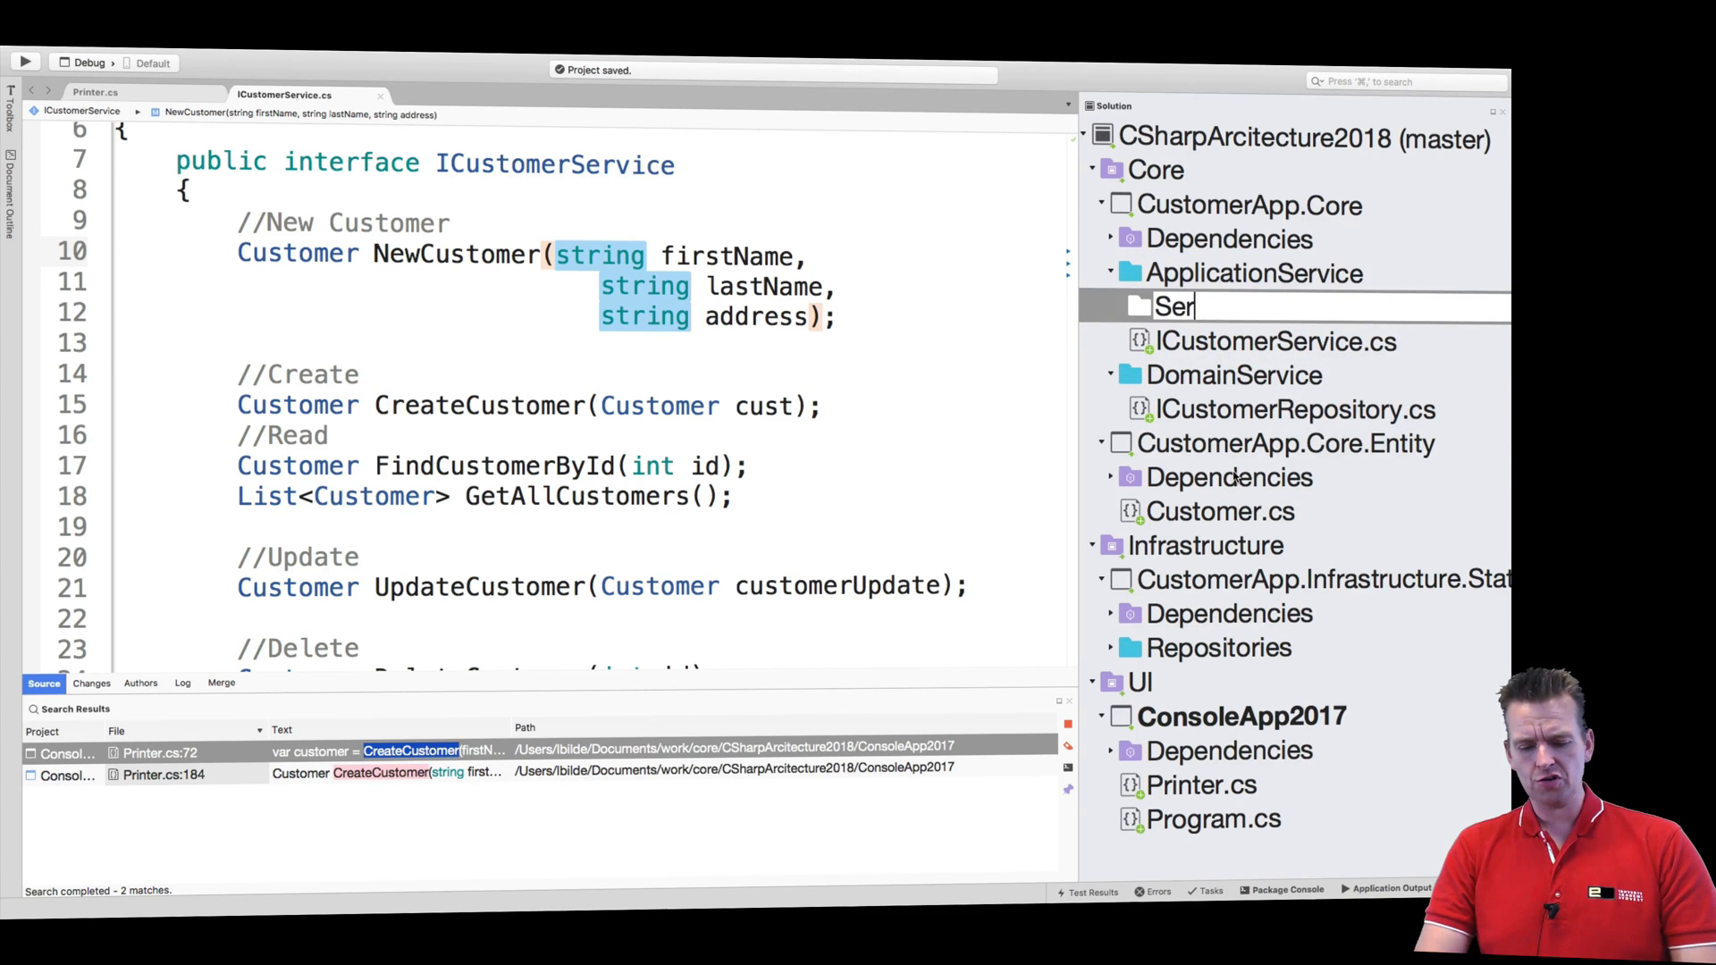
type("vice")
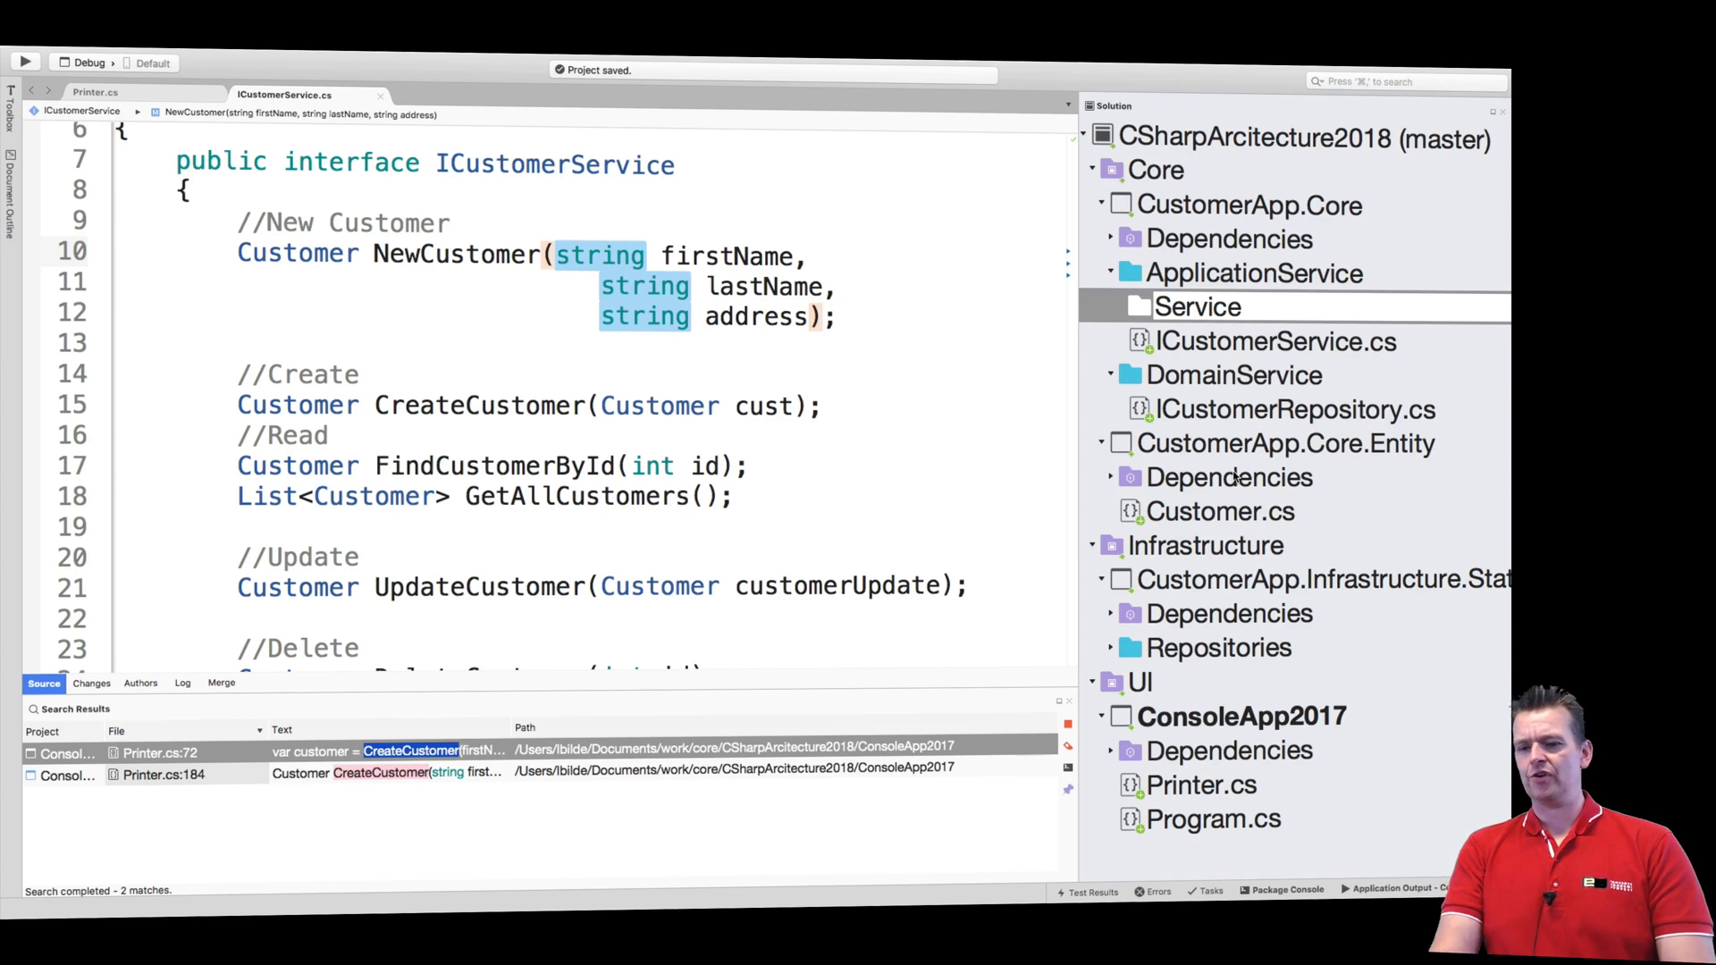
type("s")
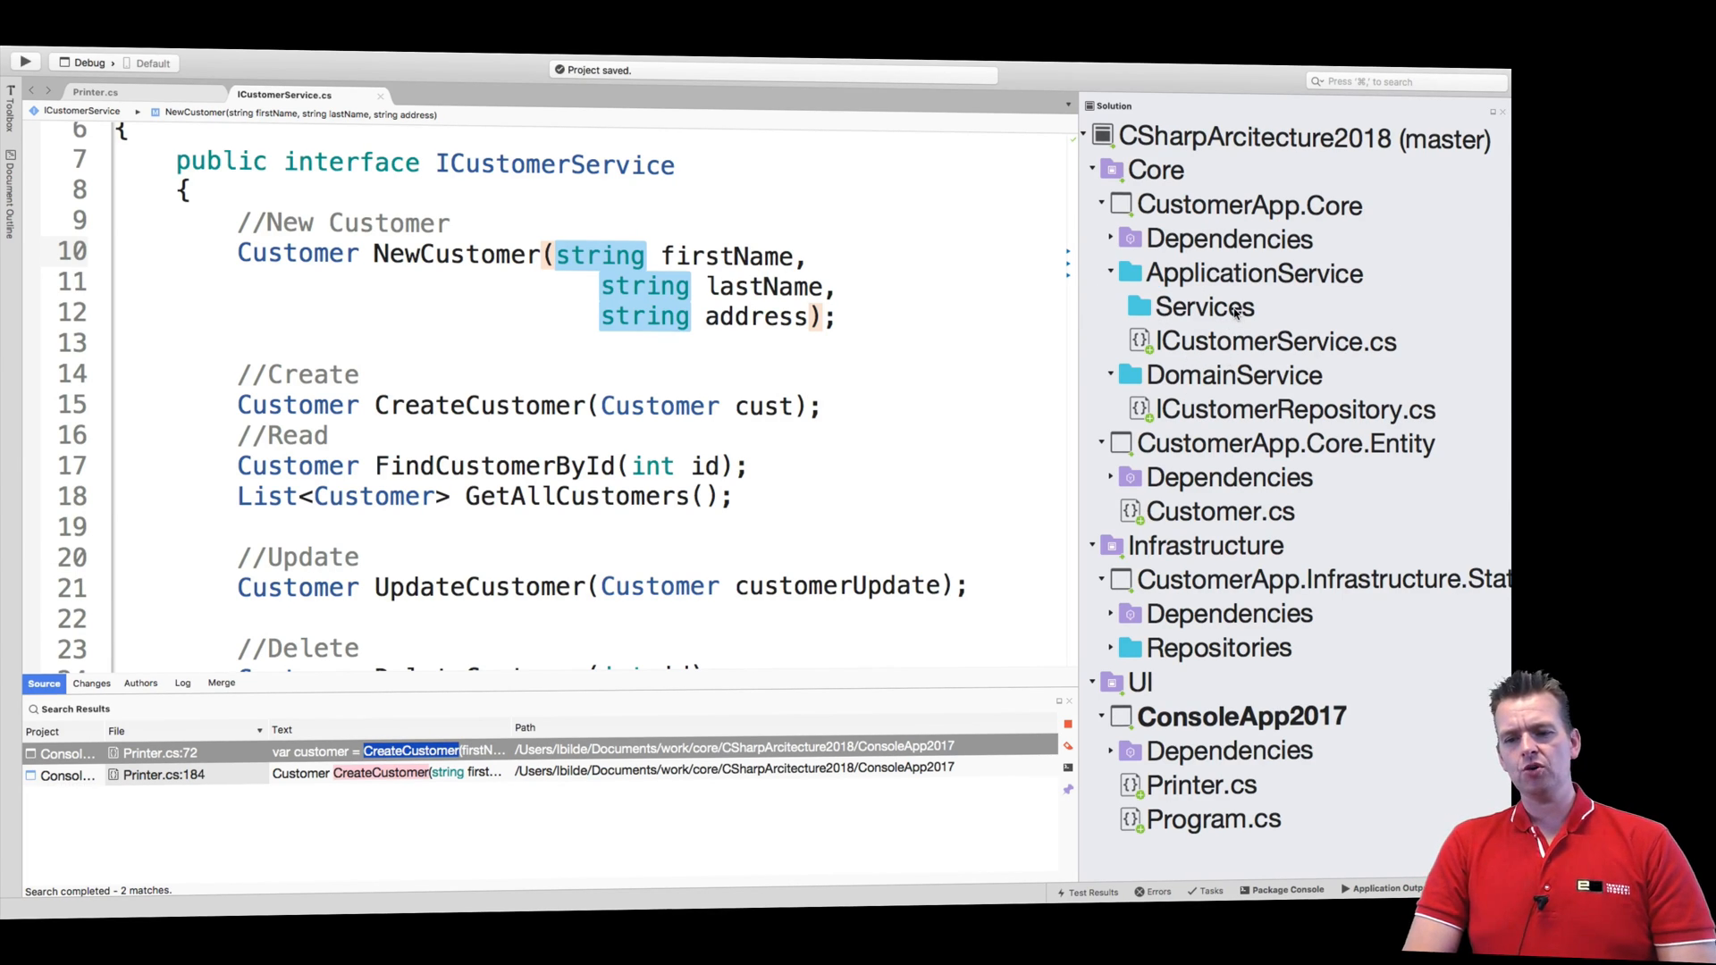
Step: Add an Empty Class named 'CustomerService' to the Services folder
right_click(1201, 307)
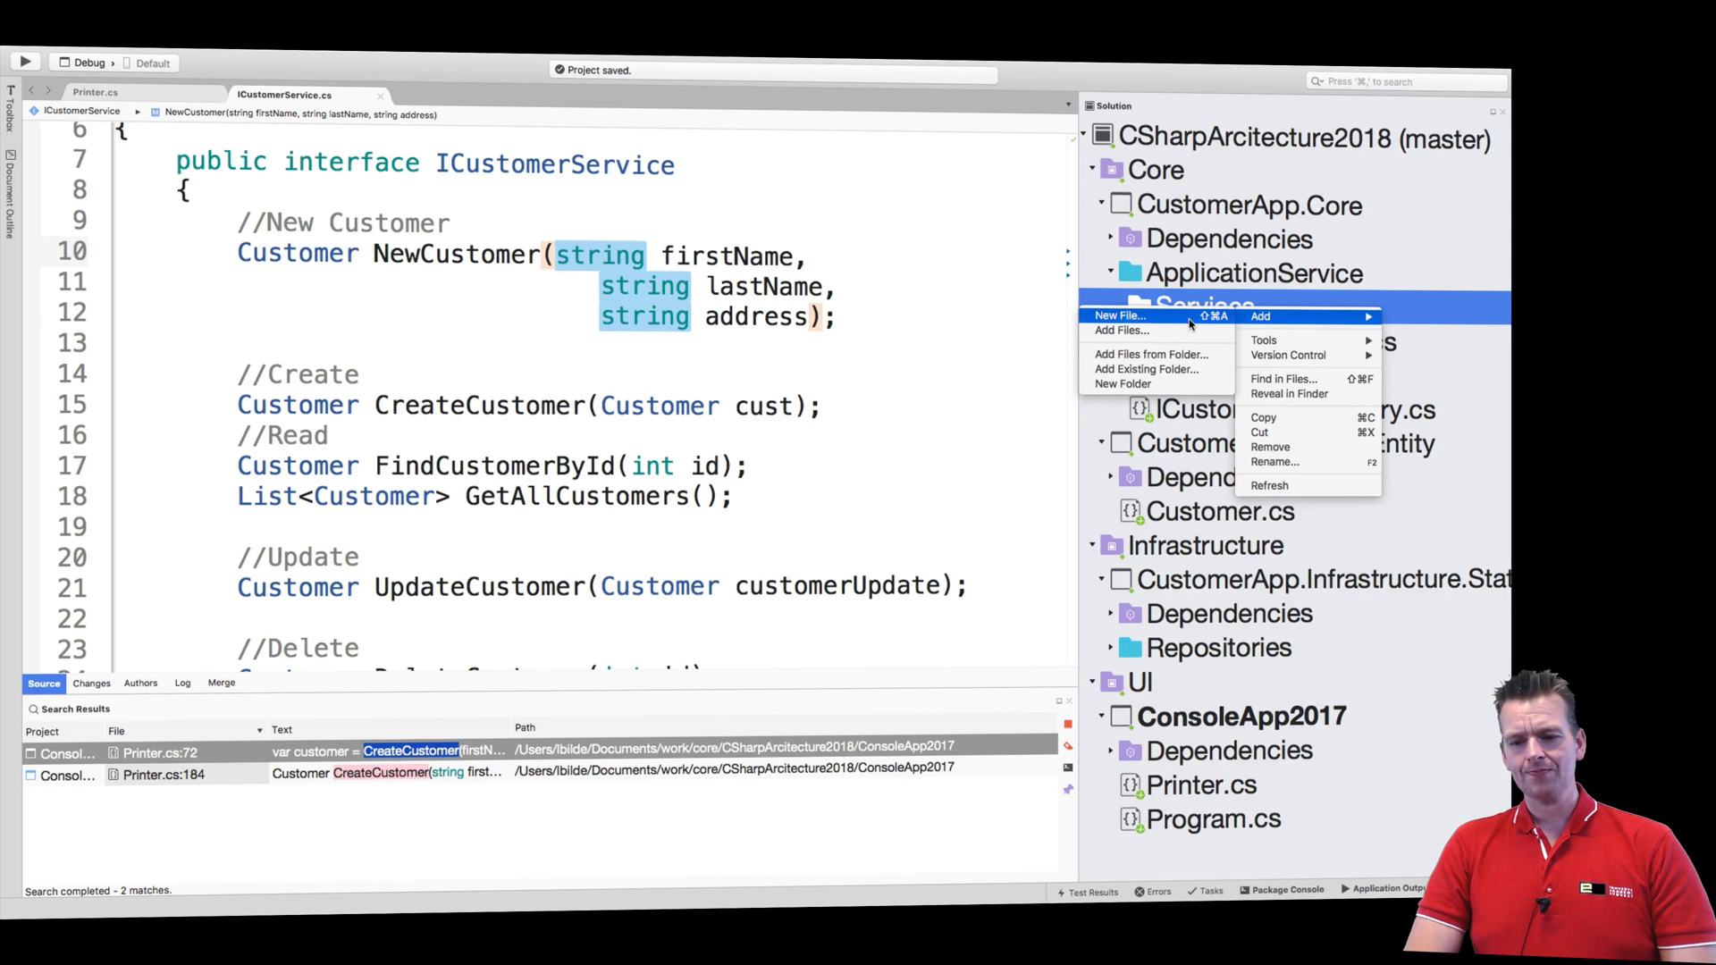
left_click(1118, 317)
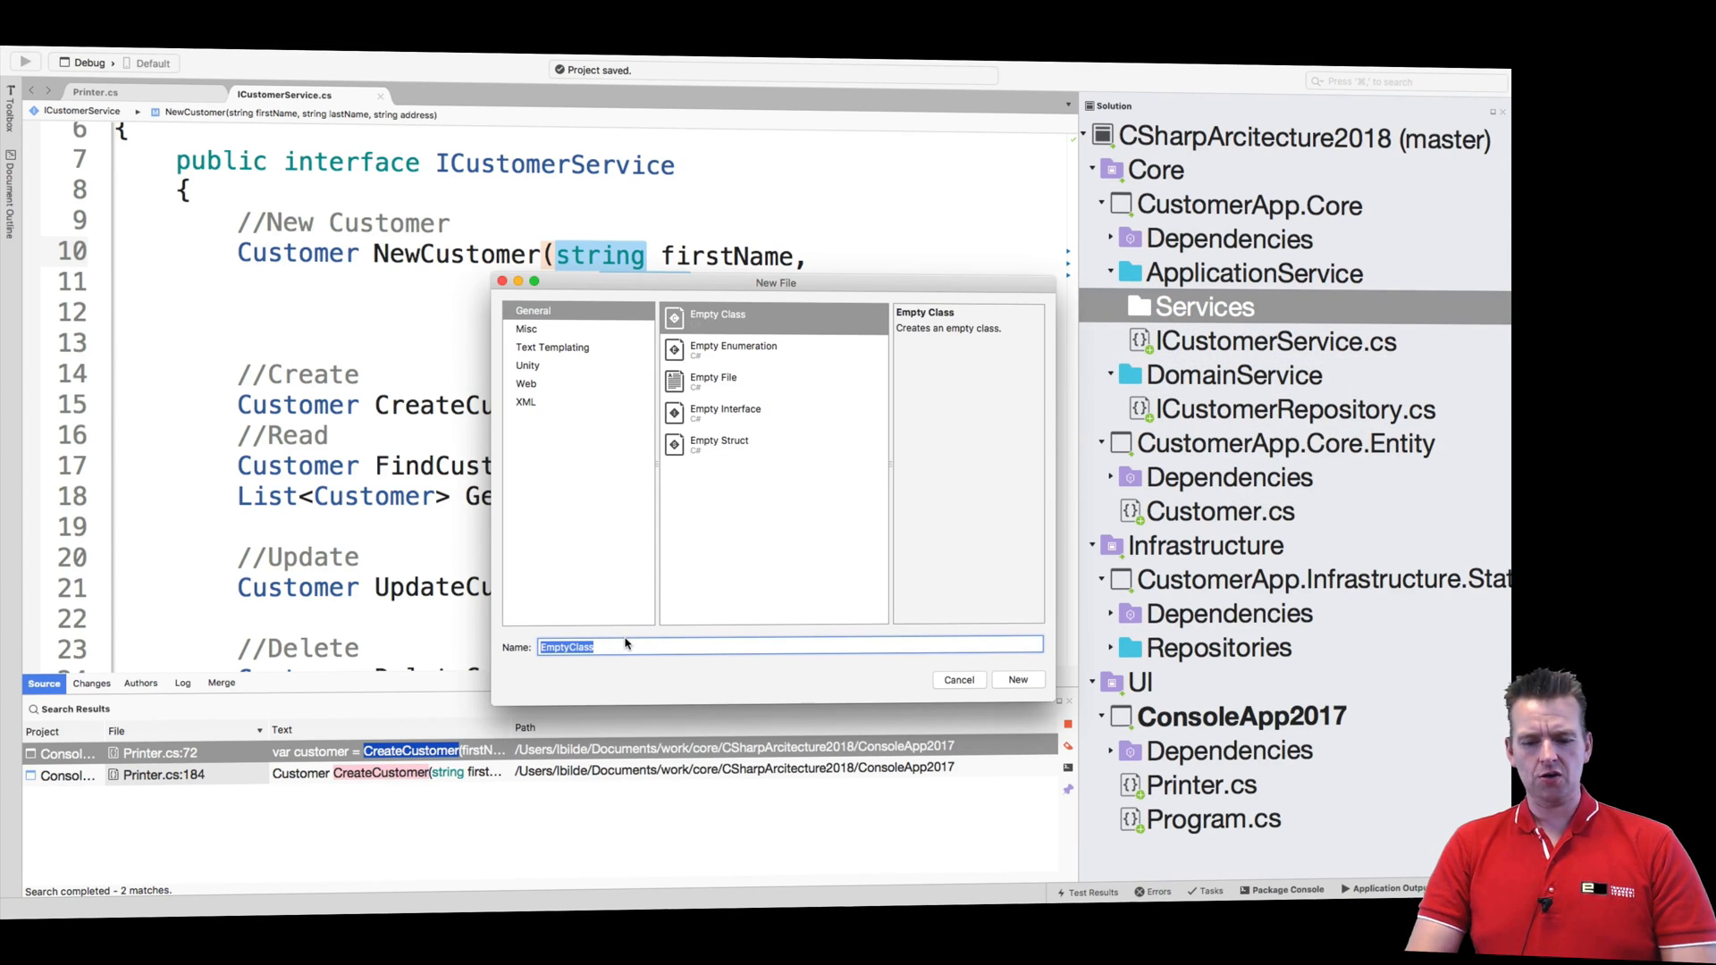
type("CustomerService")
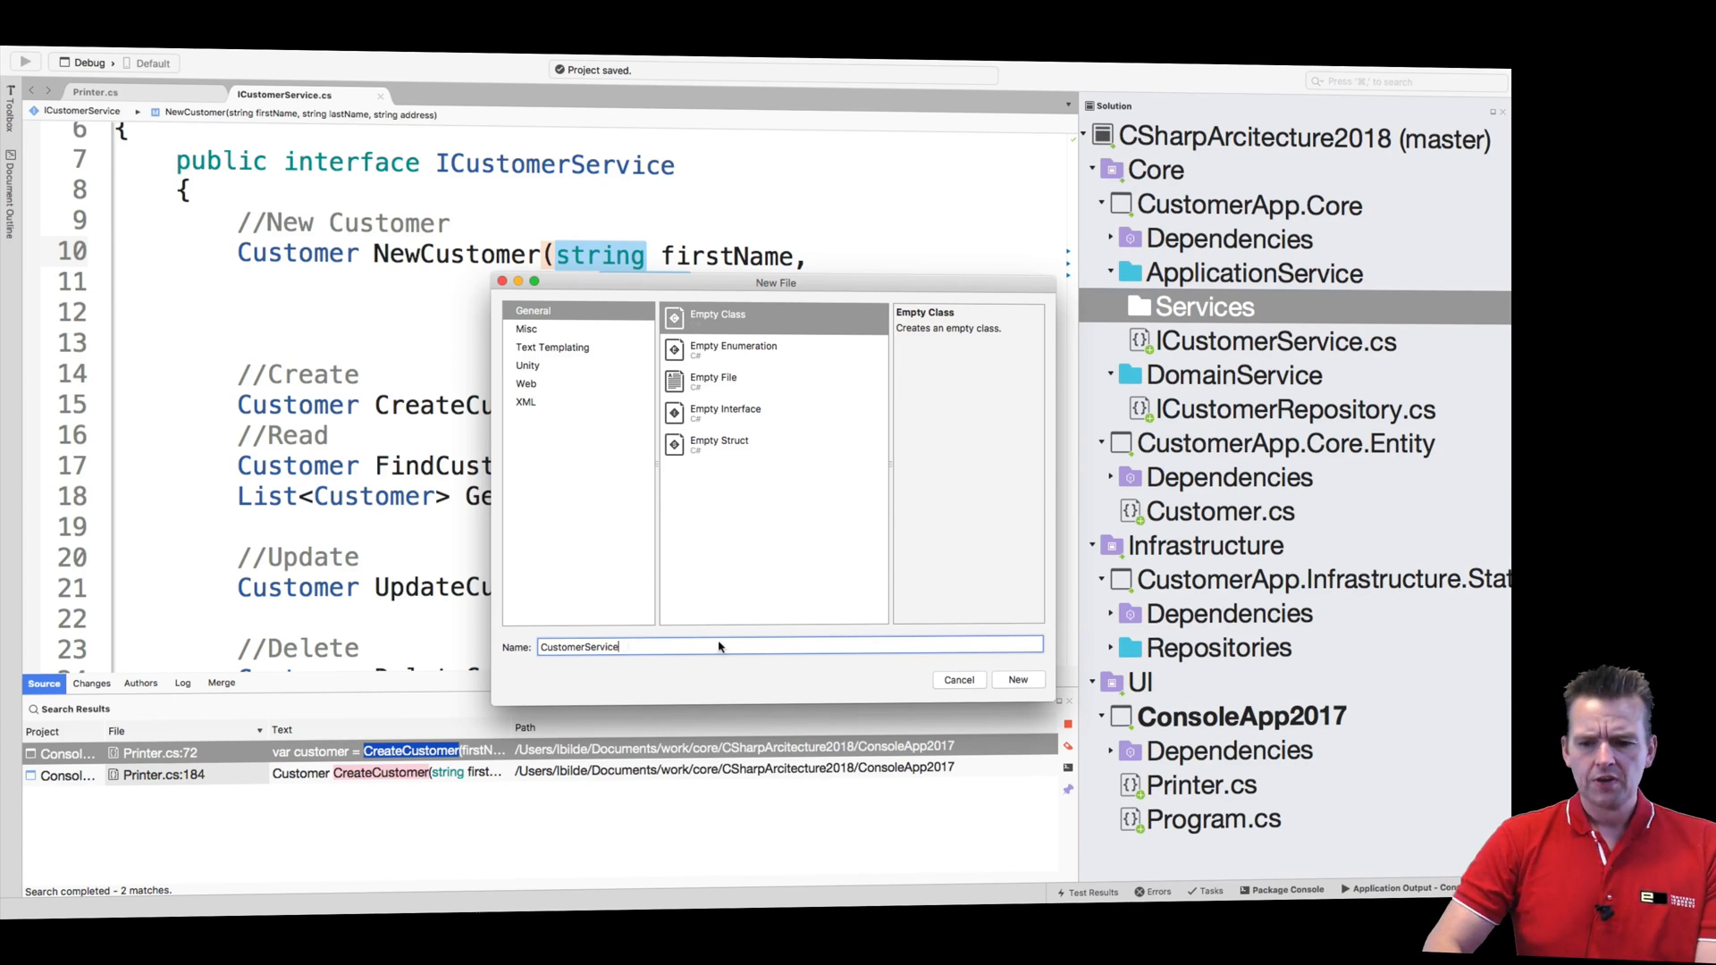
left_click(1017, 679)
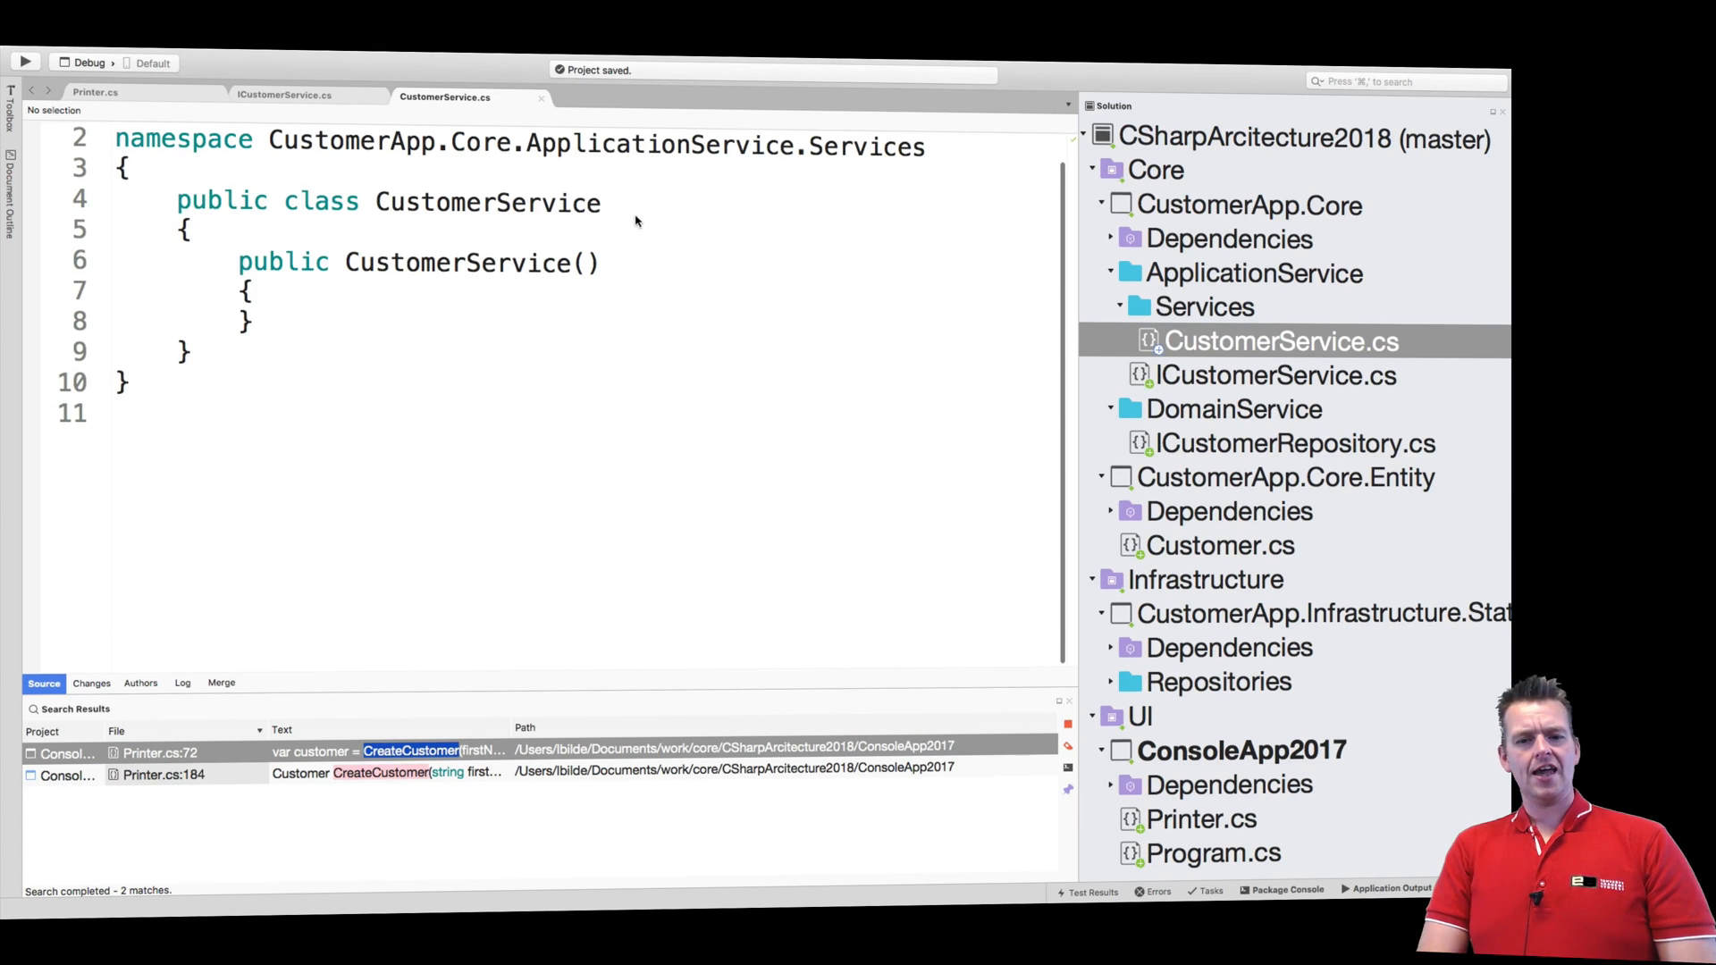
Step: Declare ': ICustomerService' on the class and generate stubs for all interface members
type(":")
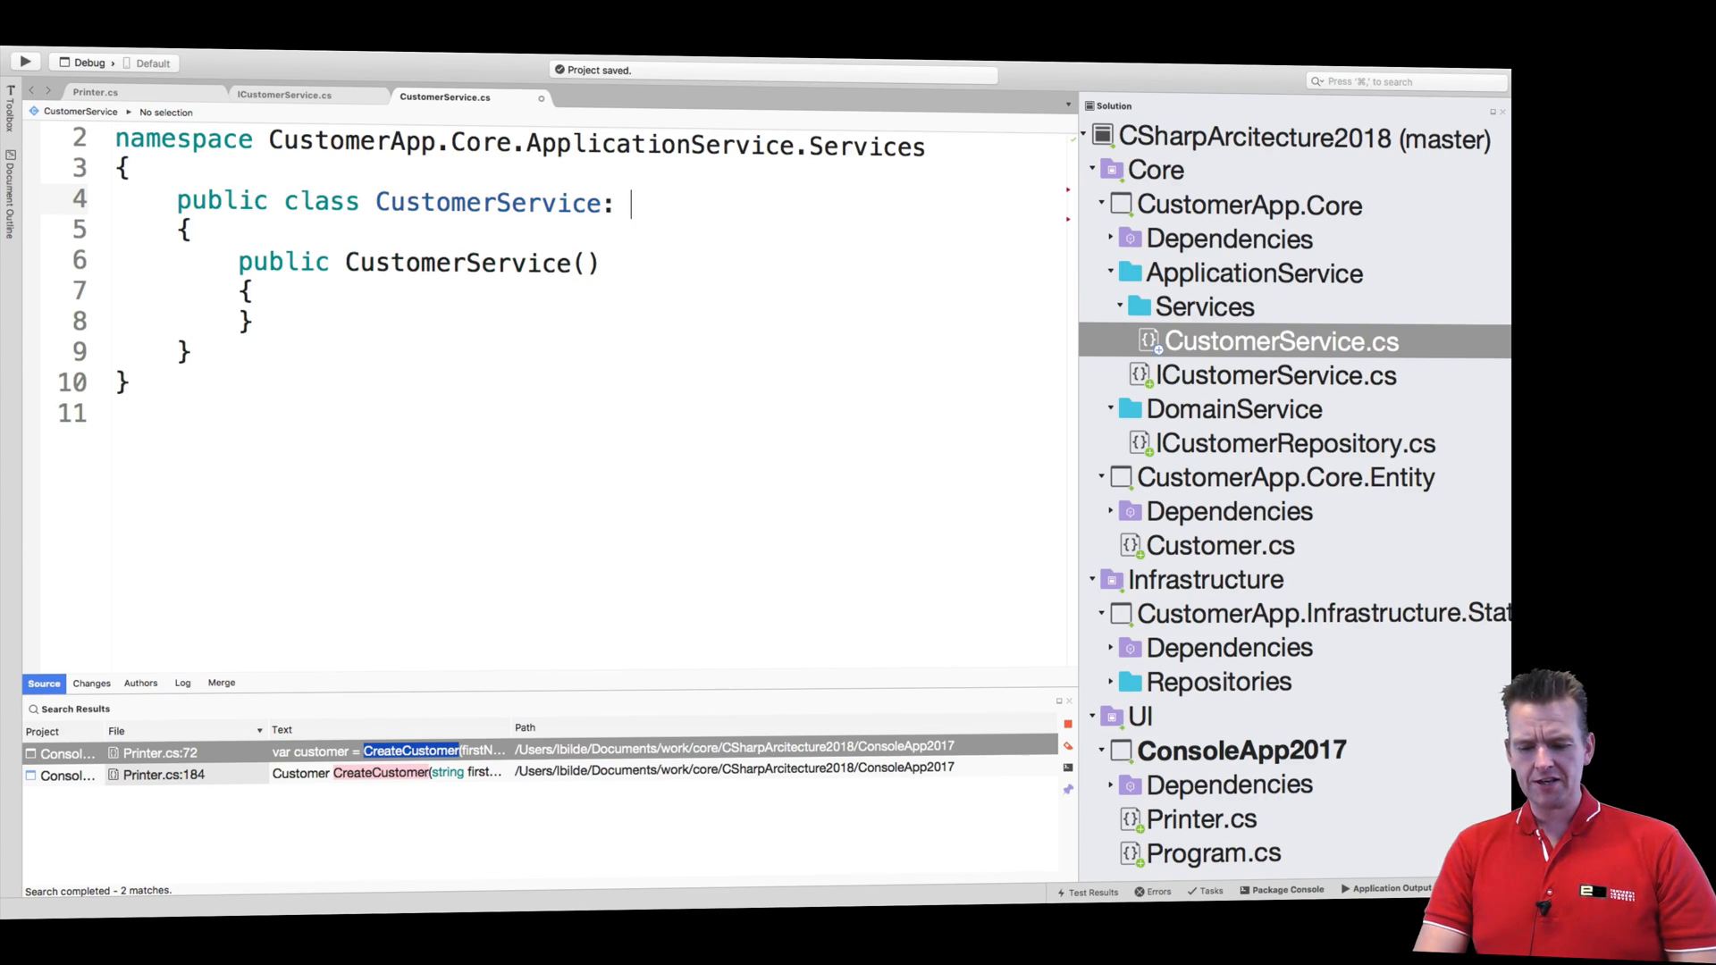
type("IC")
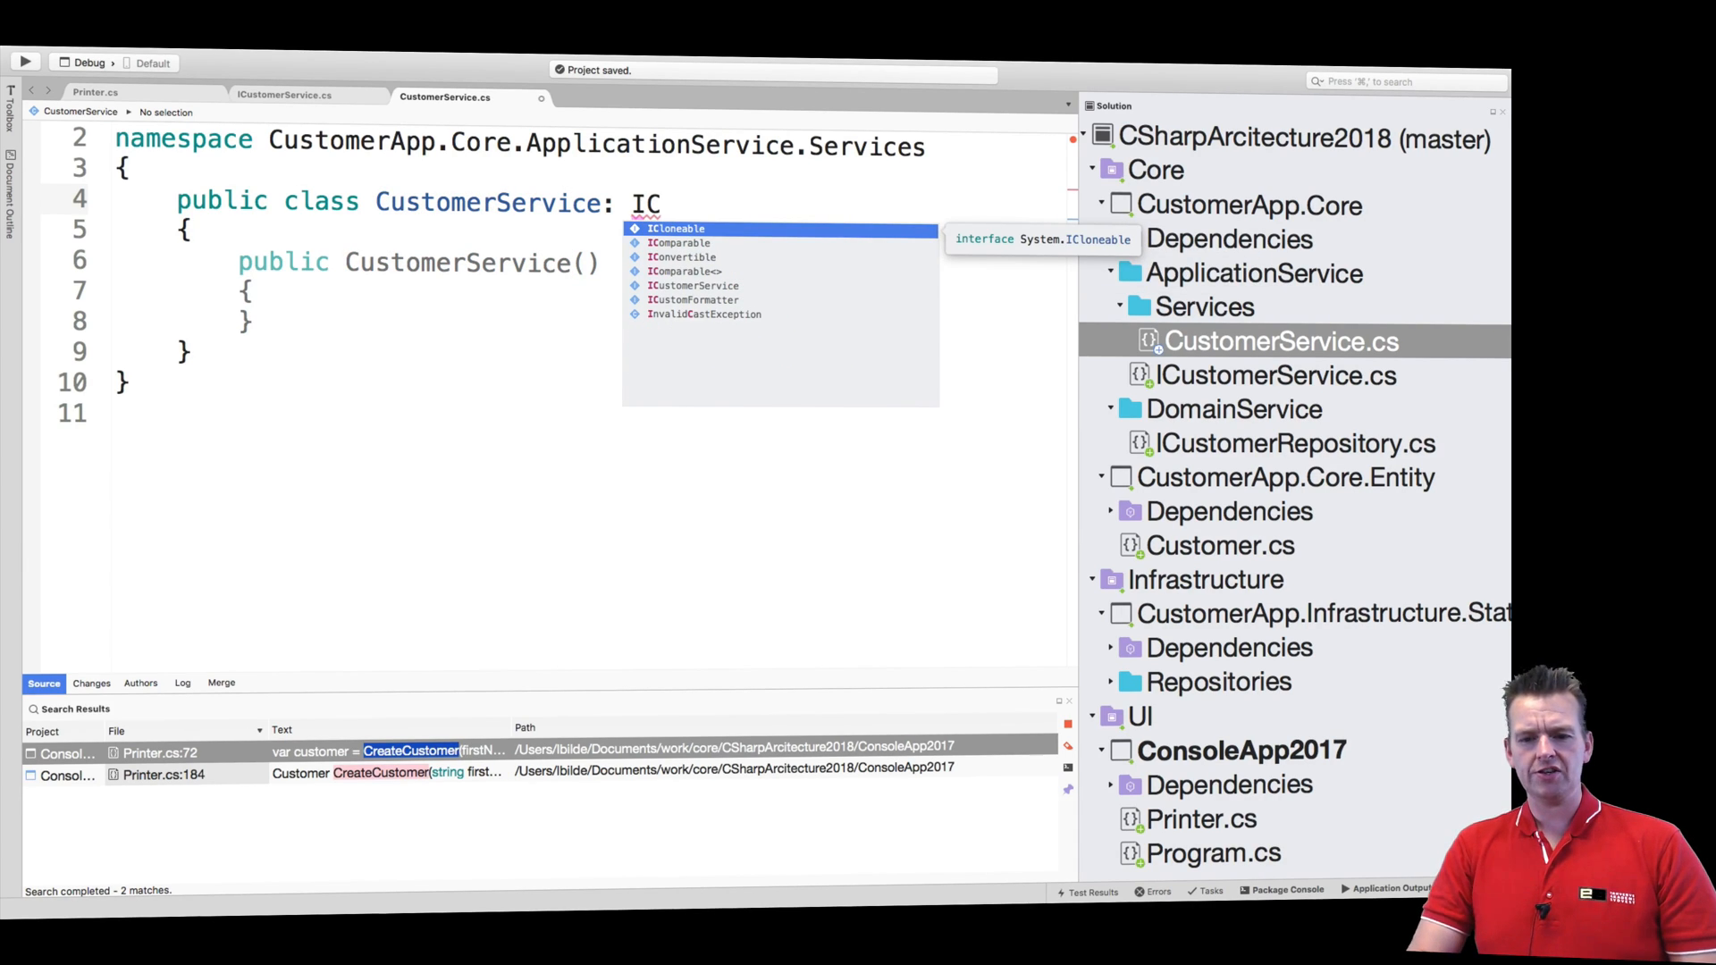
left_click(694, 286)
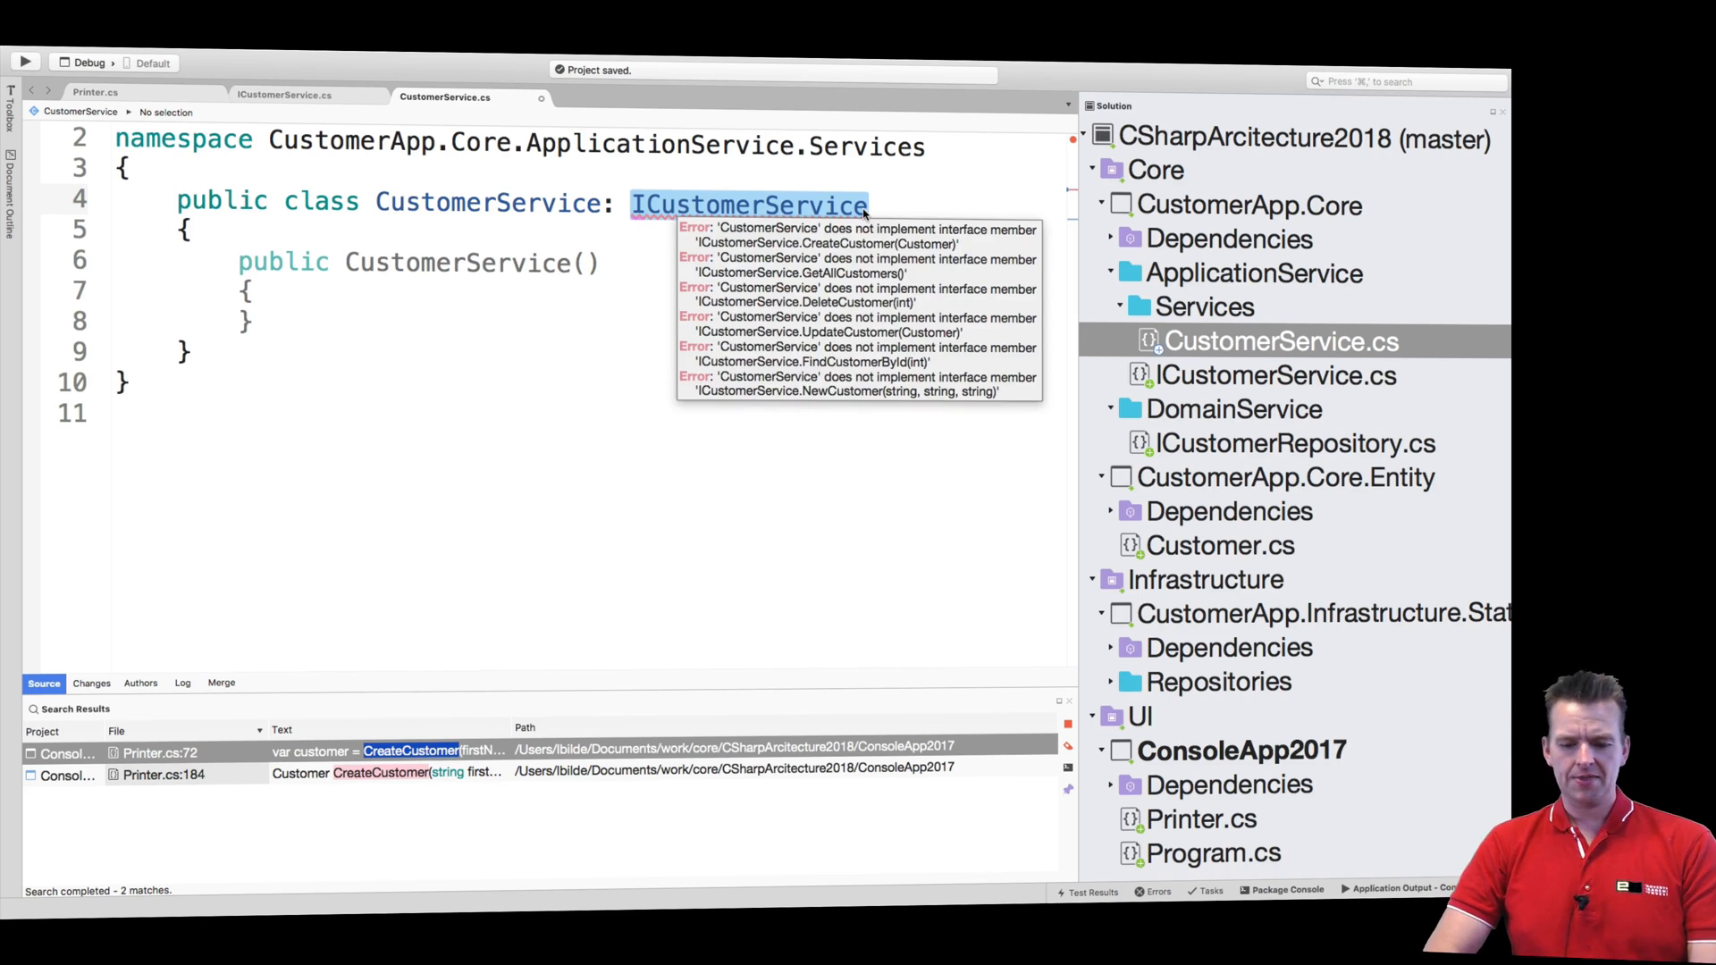
left_click(750, 204)
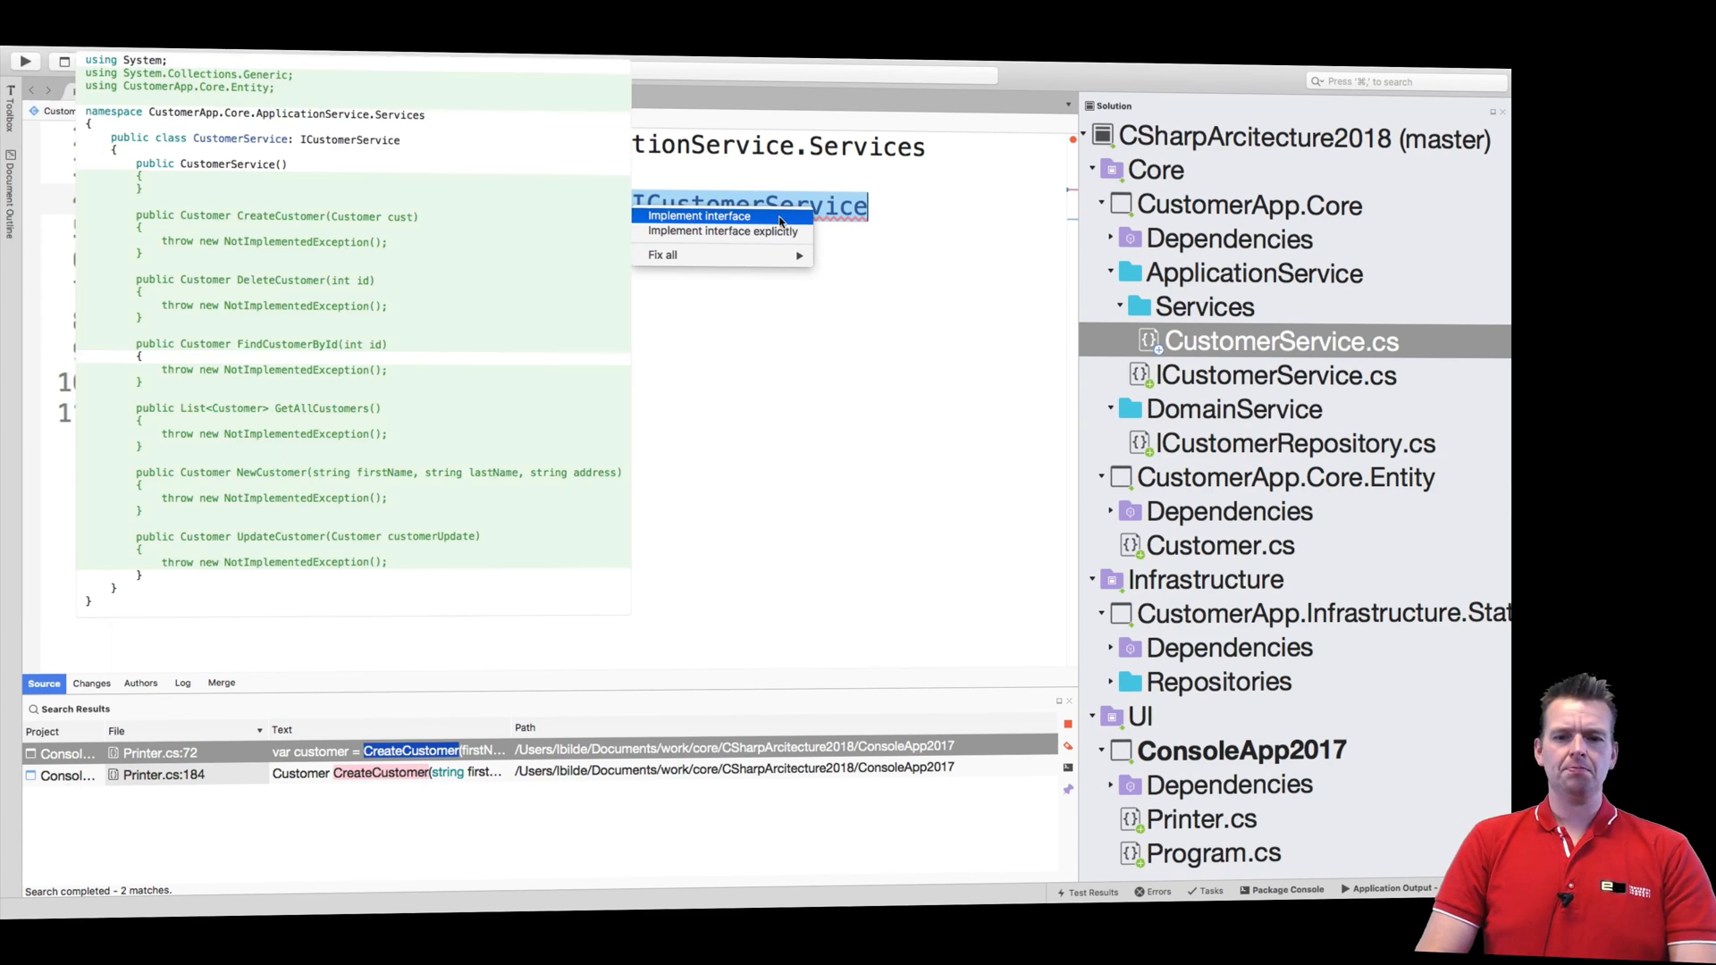
left_click(699, 214)
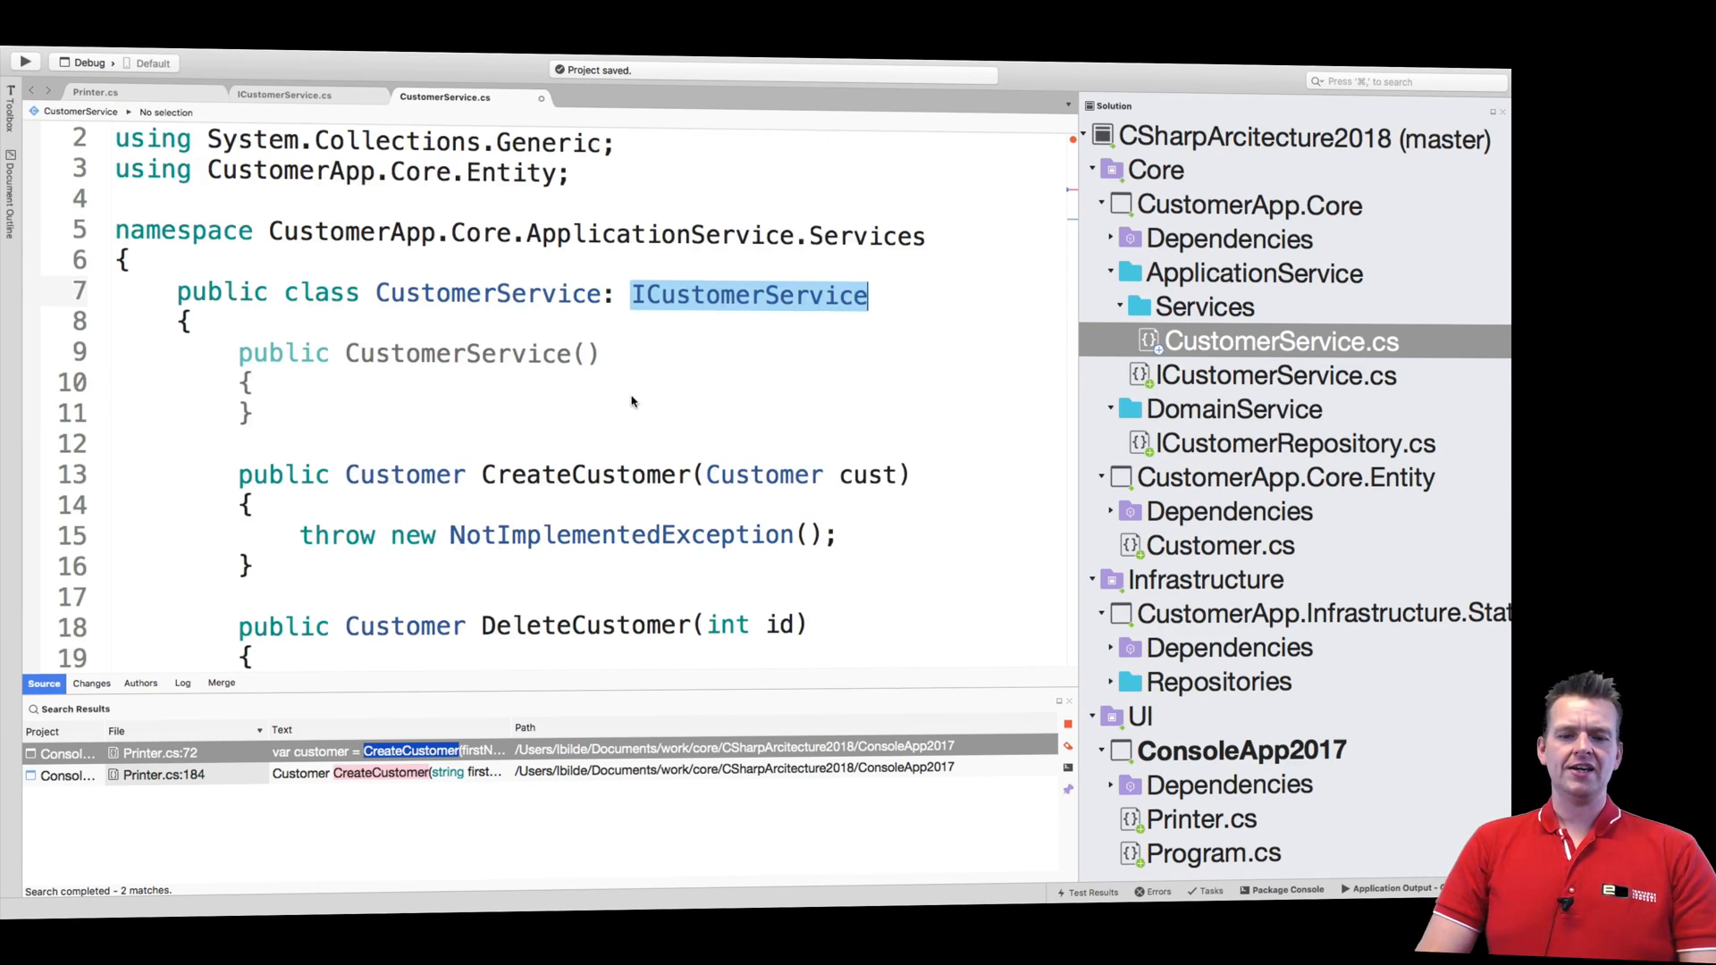
Step: Select the NewCustomer stub and move it directly below the constructor
scroll("down", 3)
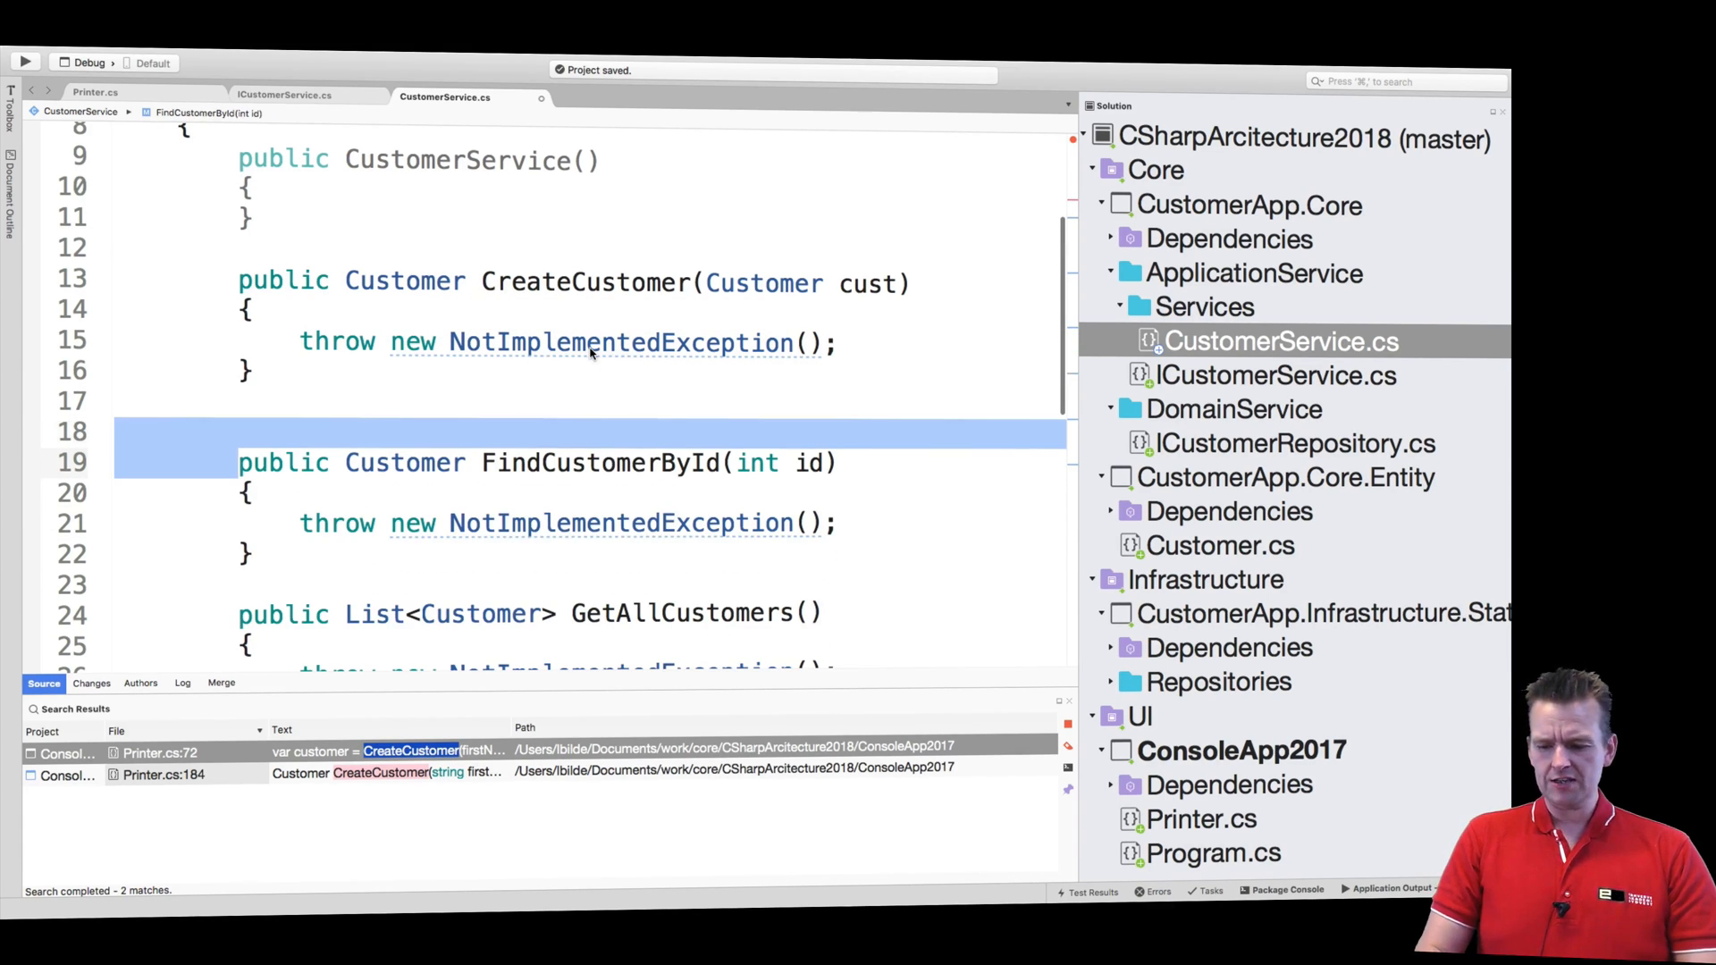
scroll("down", 3)
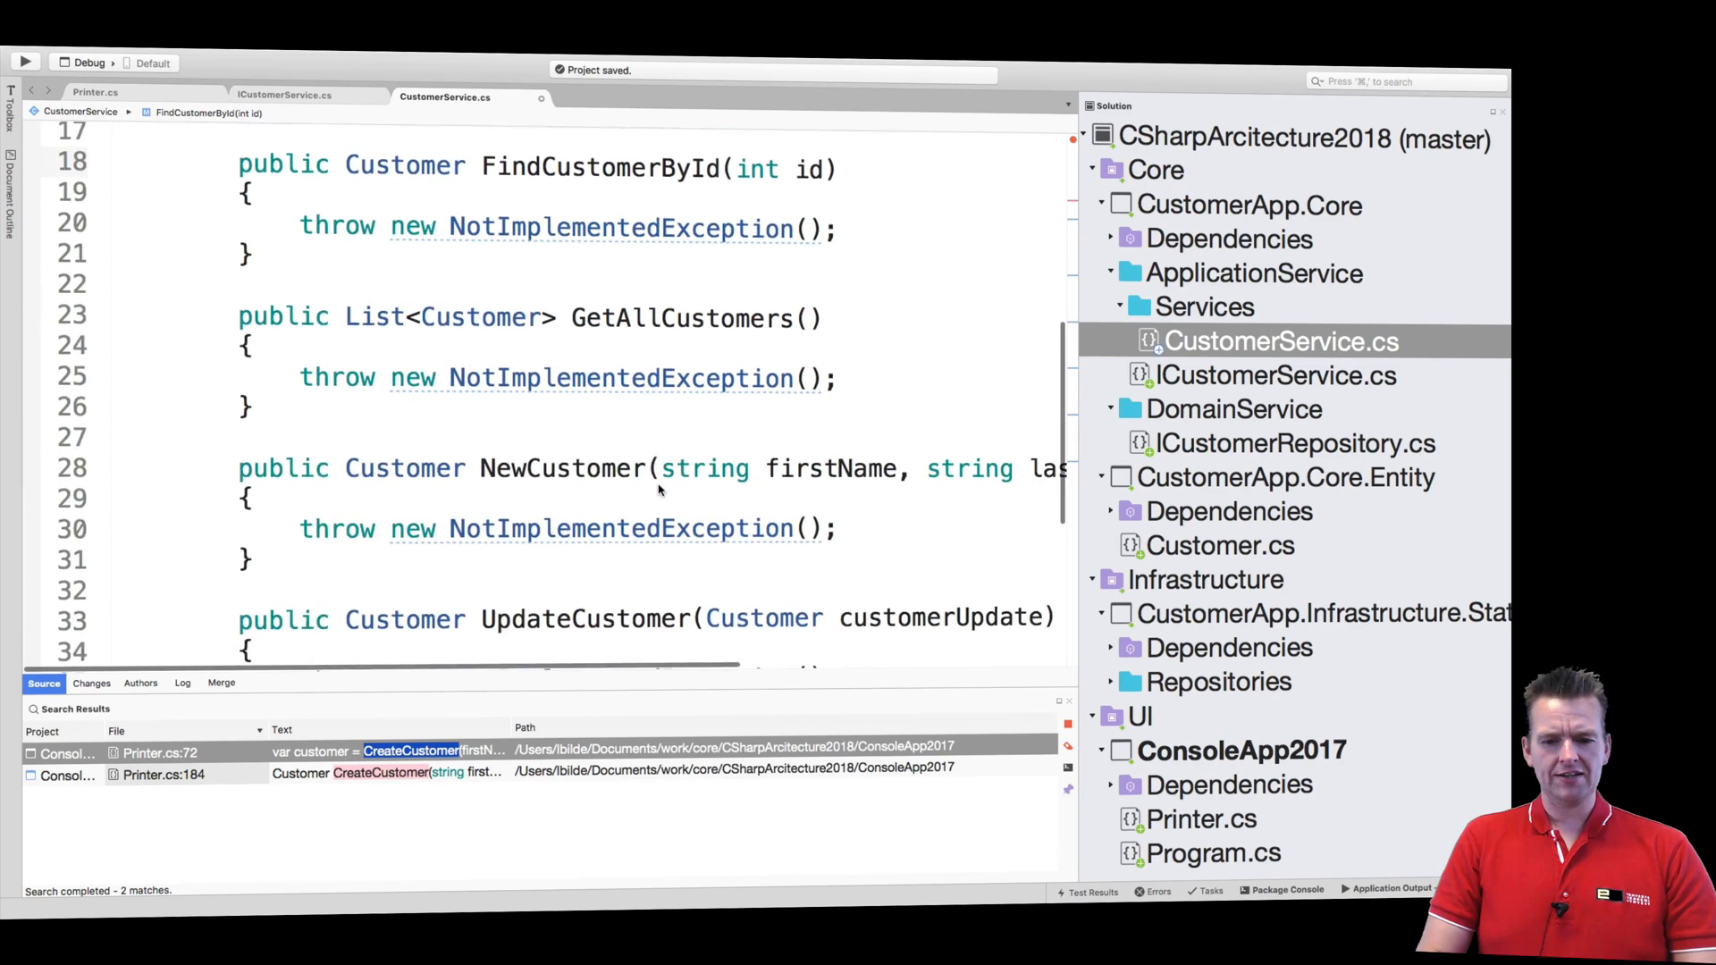
scroll("down", 3)
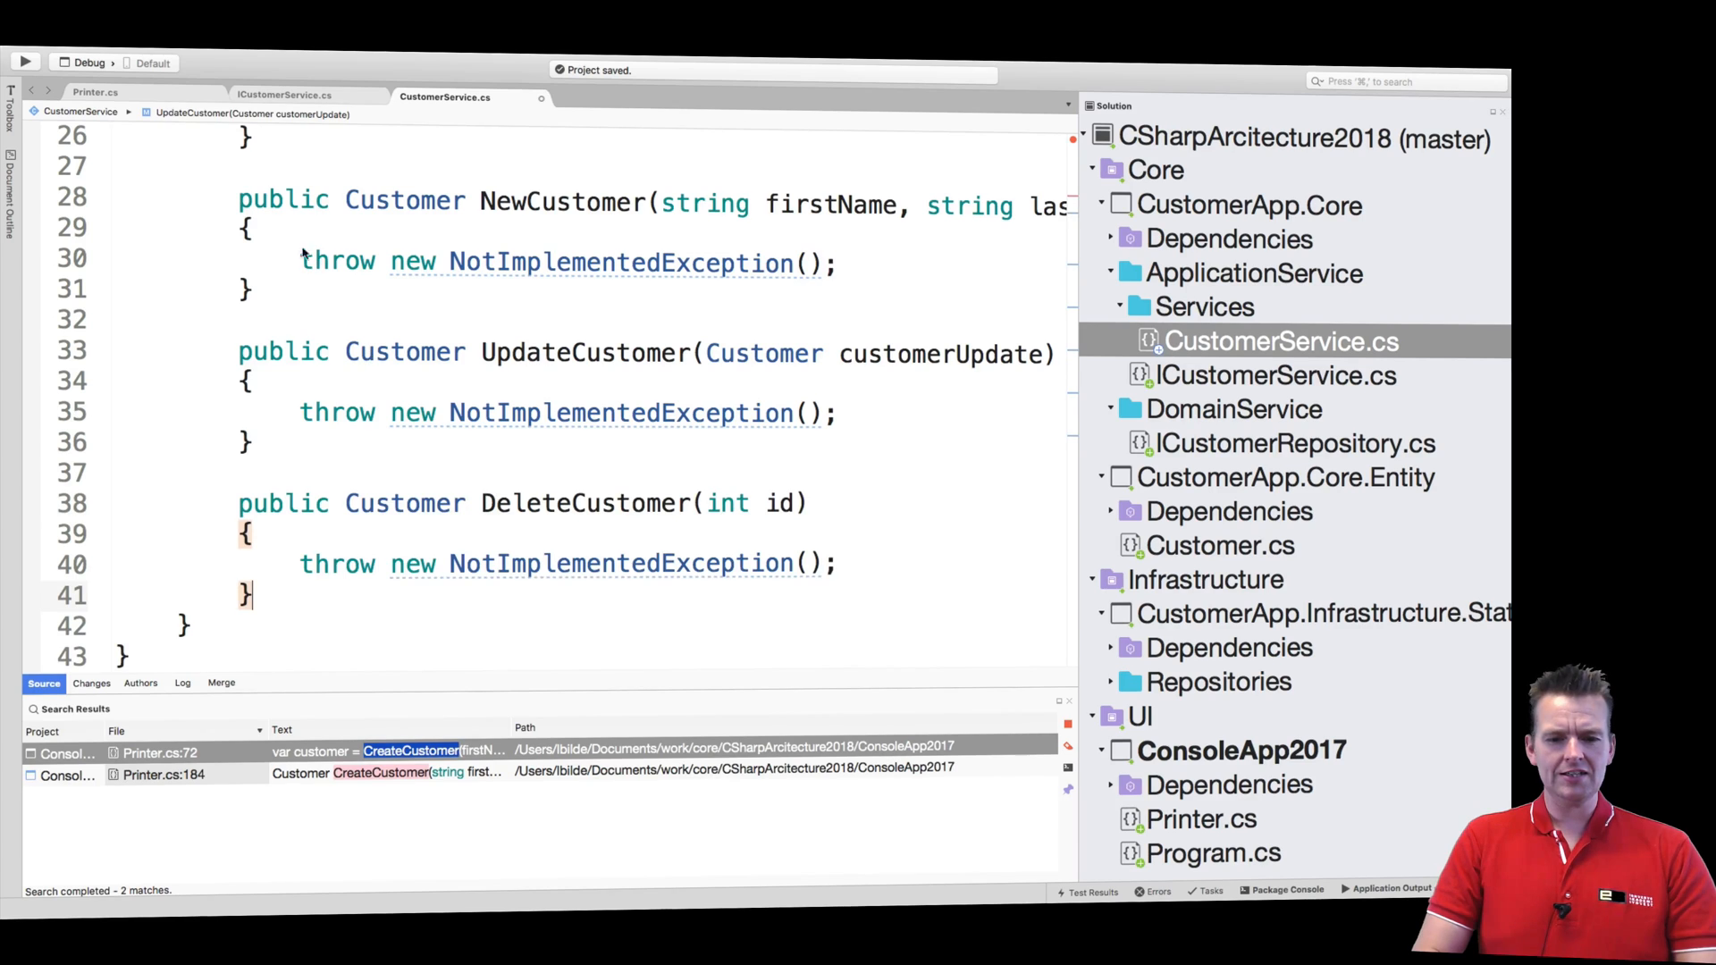
left_click_drag(252, 196, 252, 317)
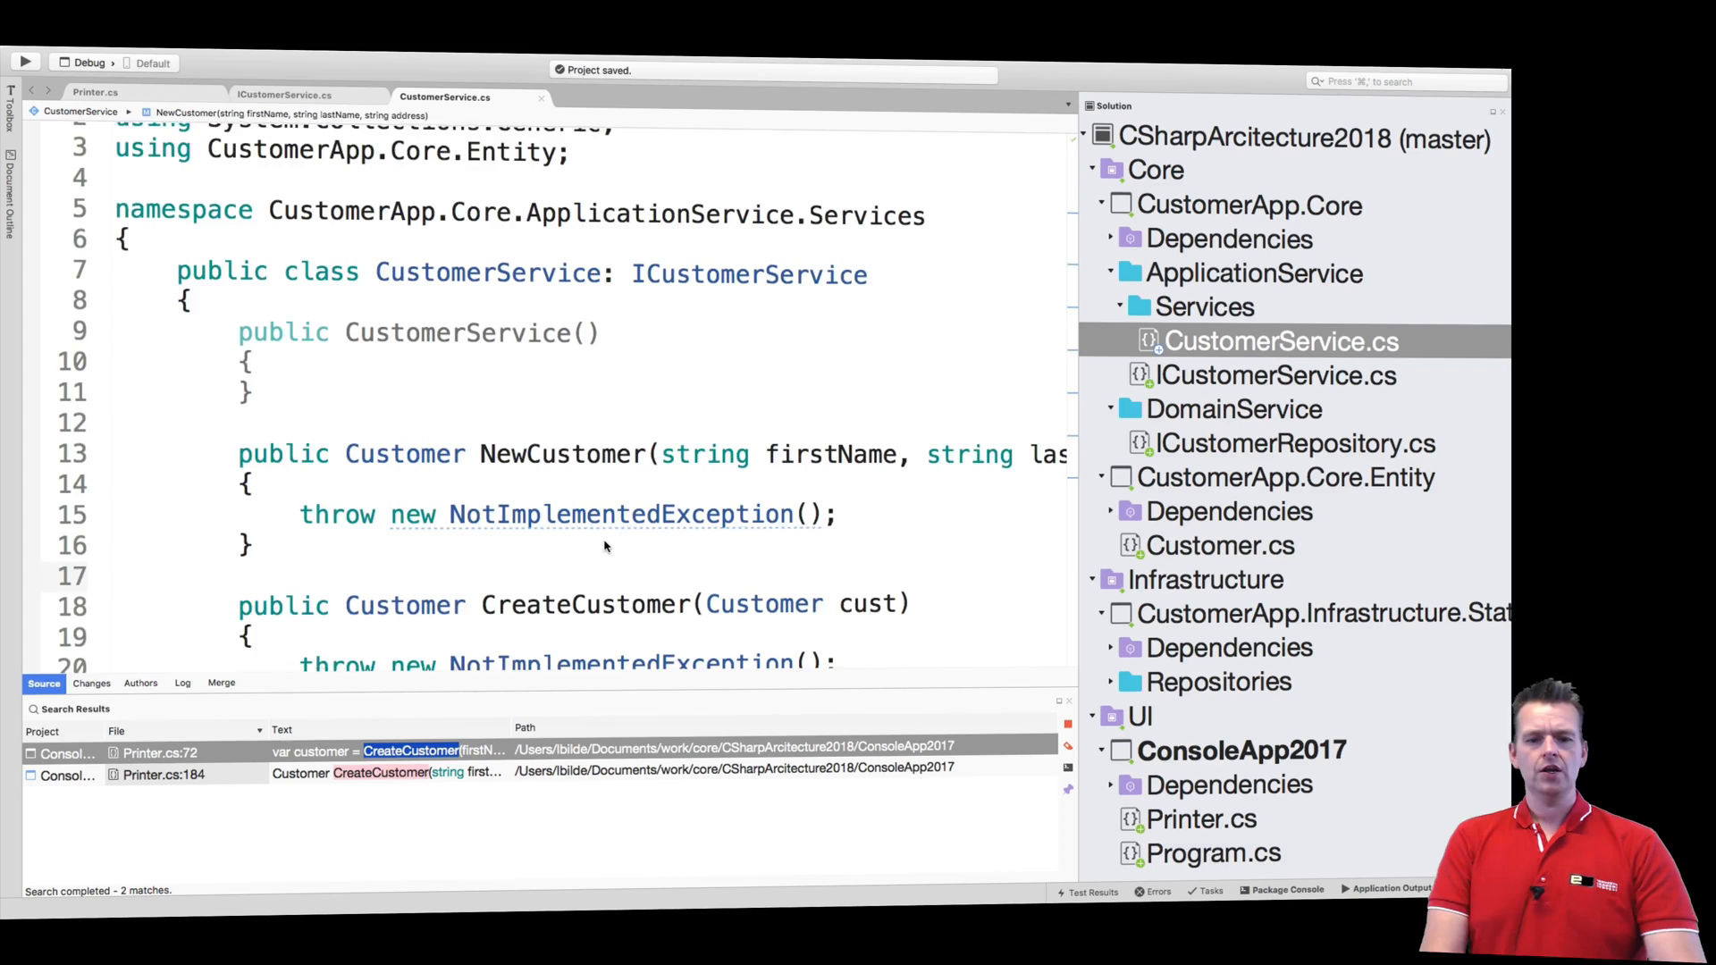
scroll("down", 3)
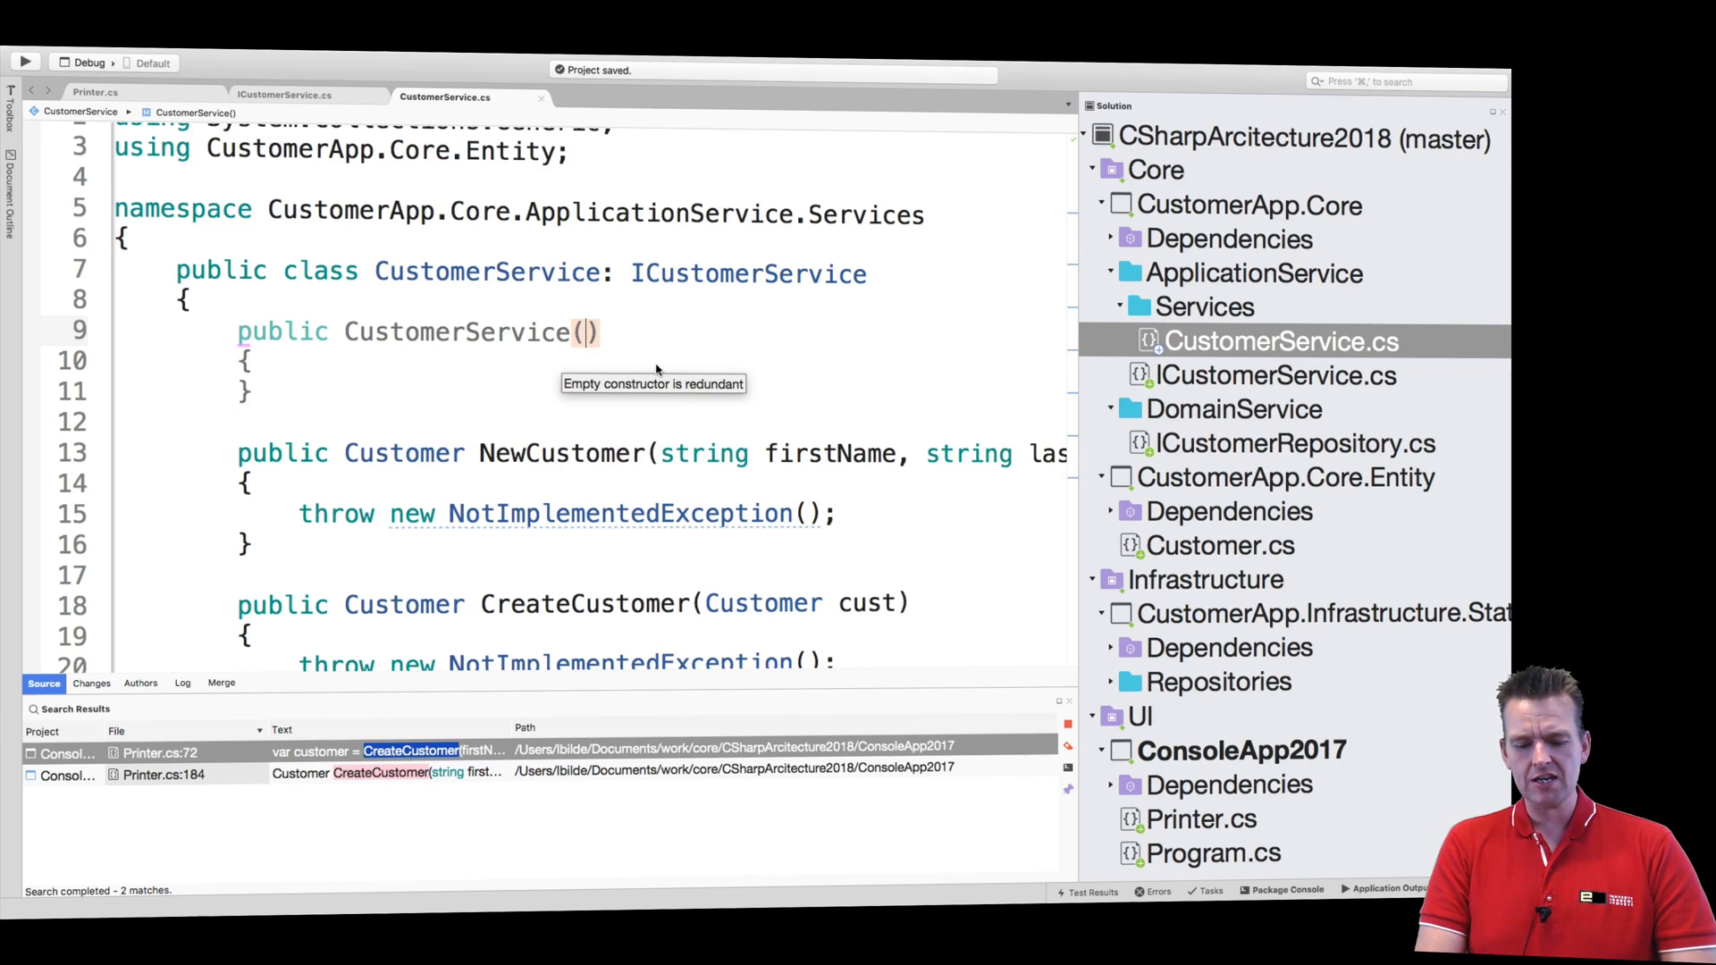
mouse_move(679, 361)
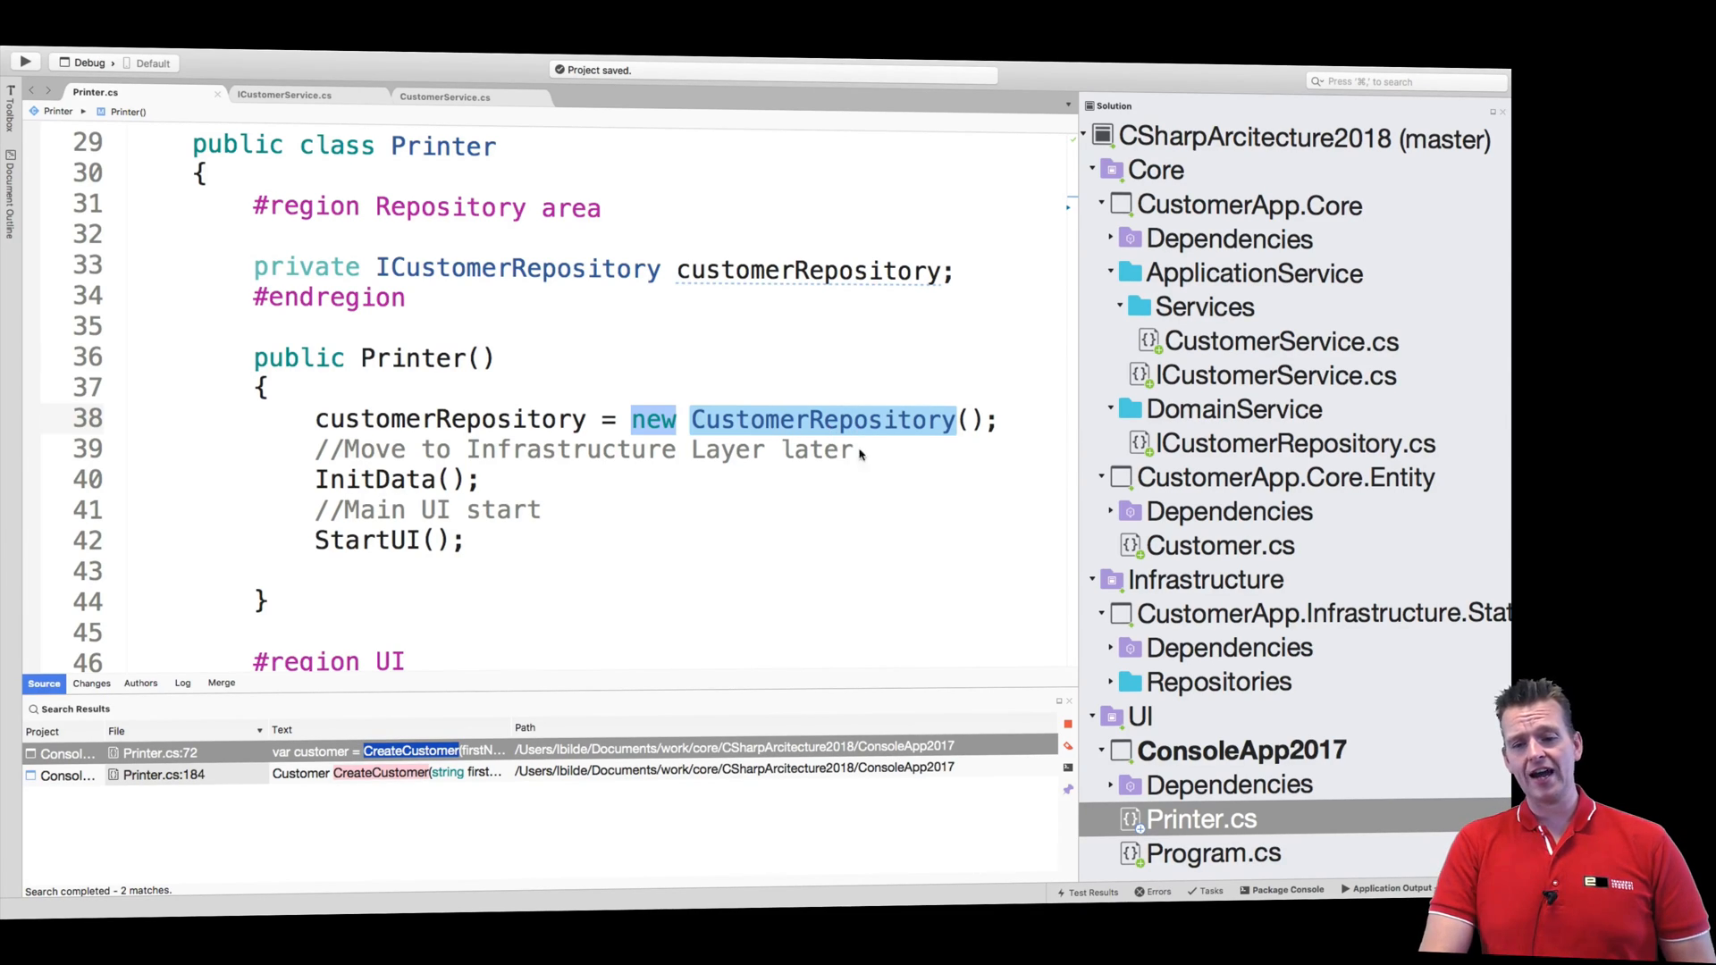
mouse_move(814, 523)
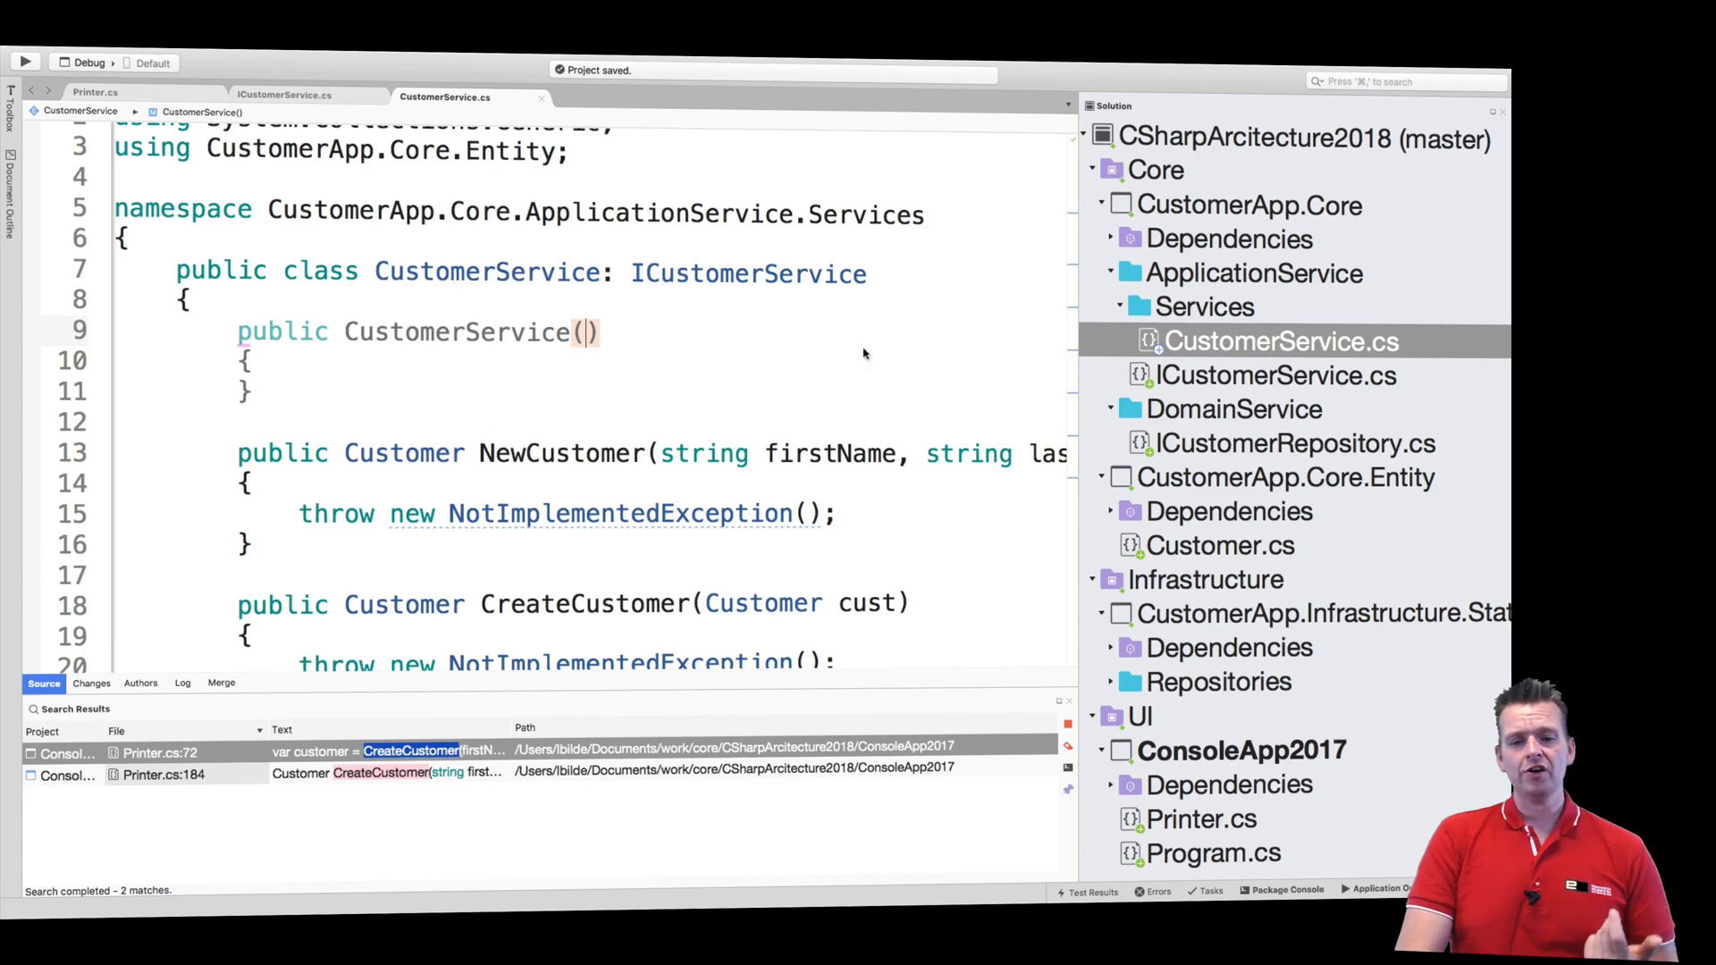
mouse_move(586, 331)
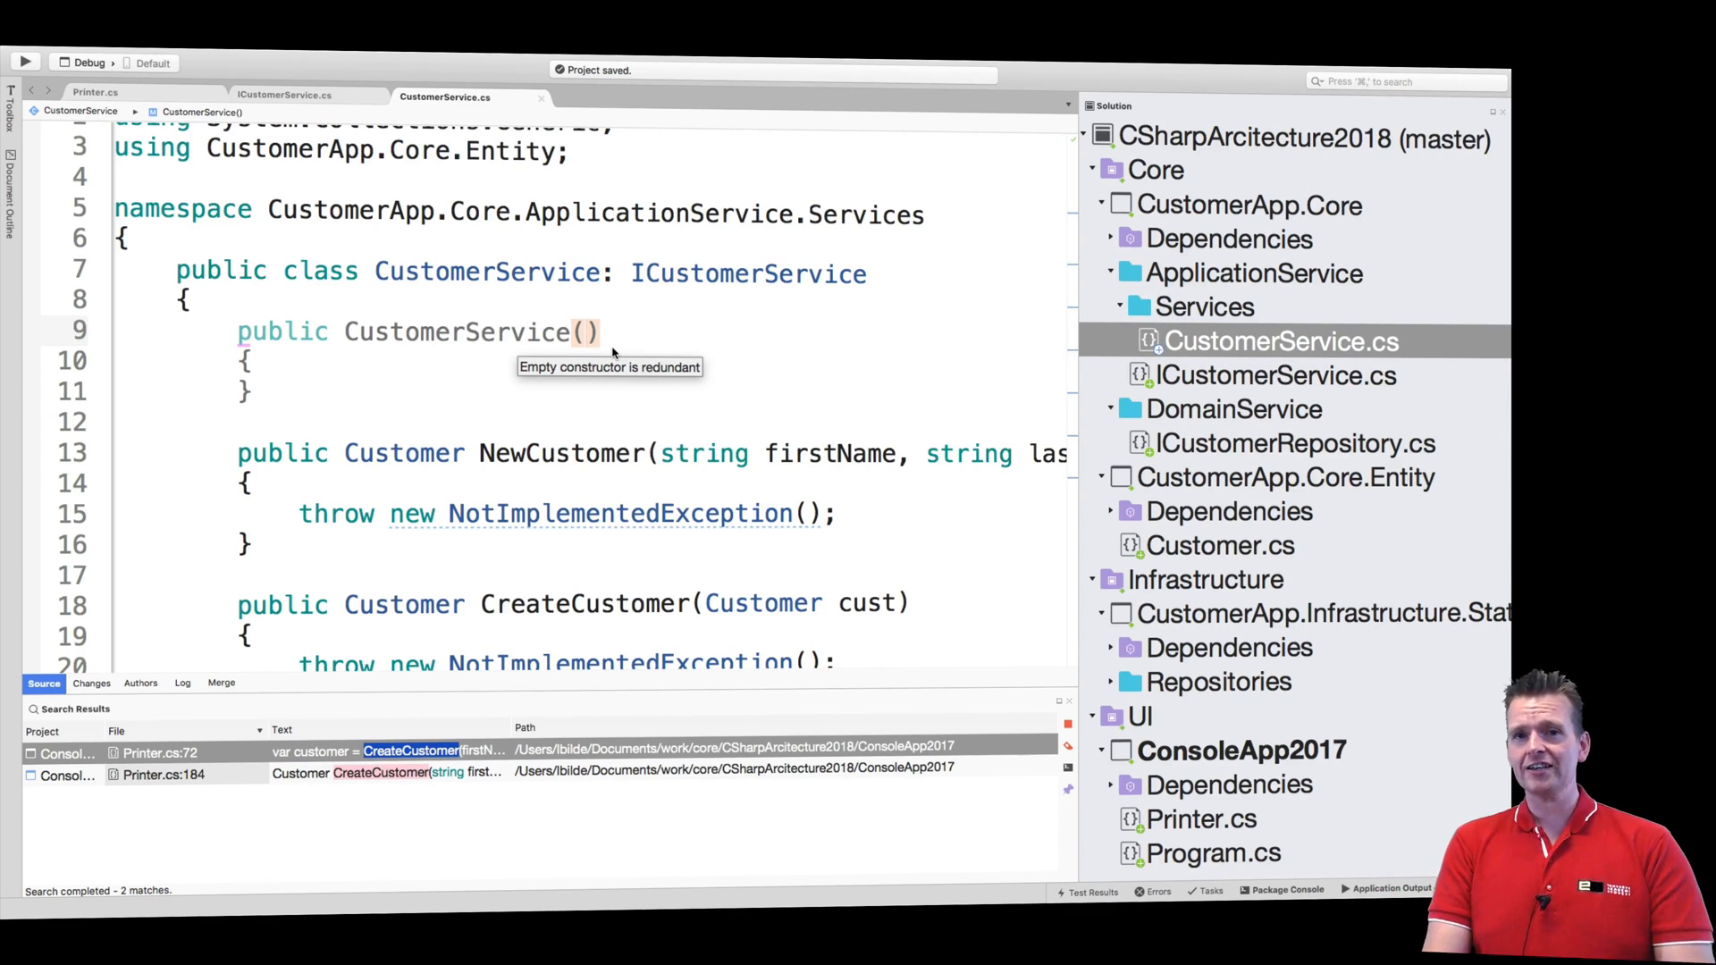
mouse_move(785, 491)
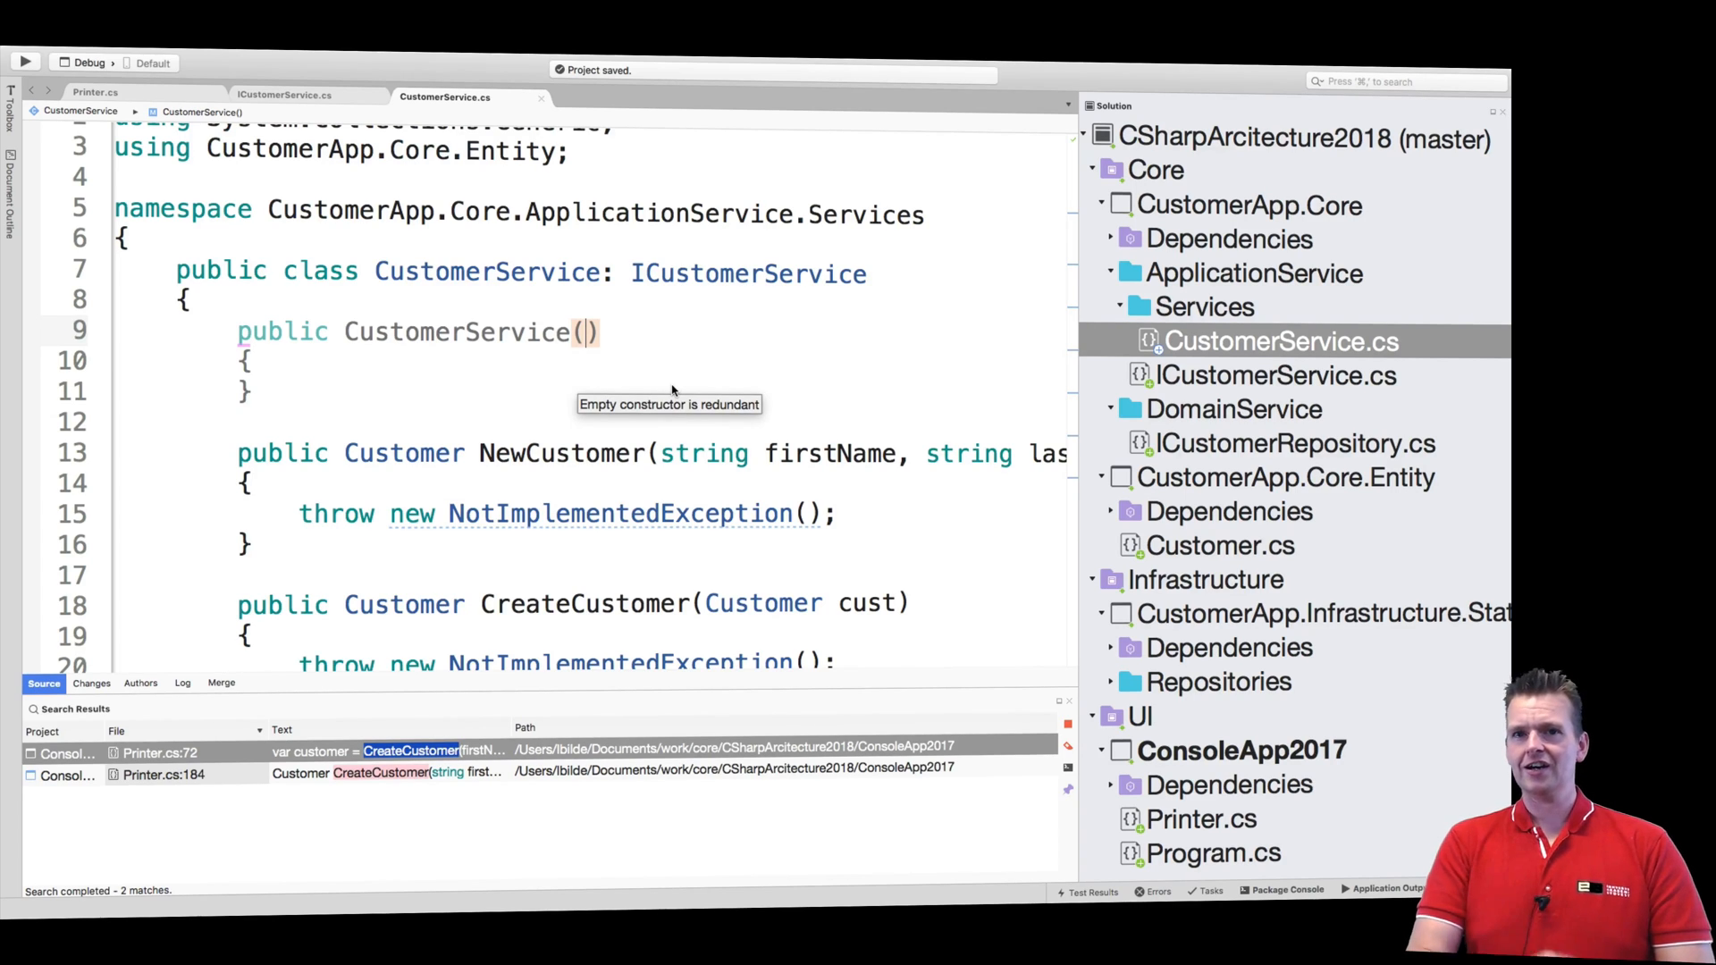
mouse_move(838, 336)
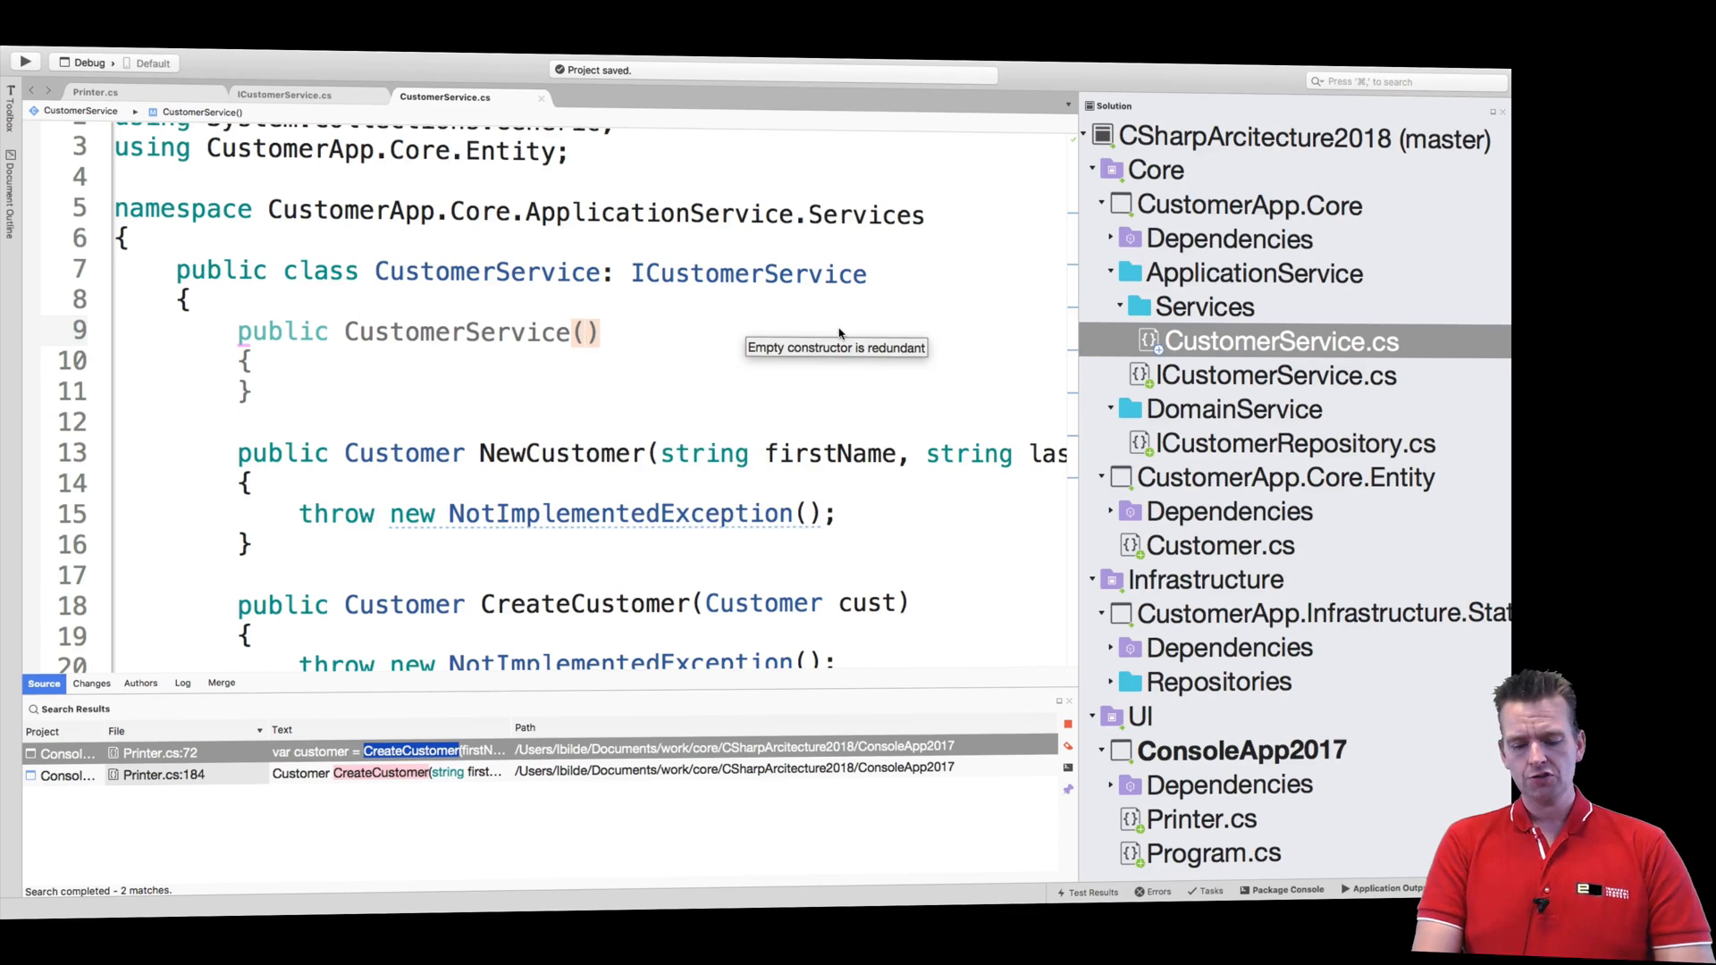
Step: Add an 'ICustomerRepository customerRepository' parameter to the constructor
type("IR")
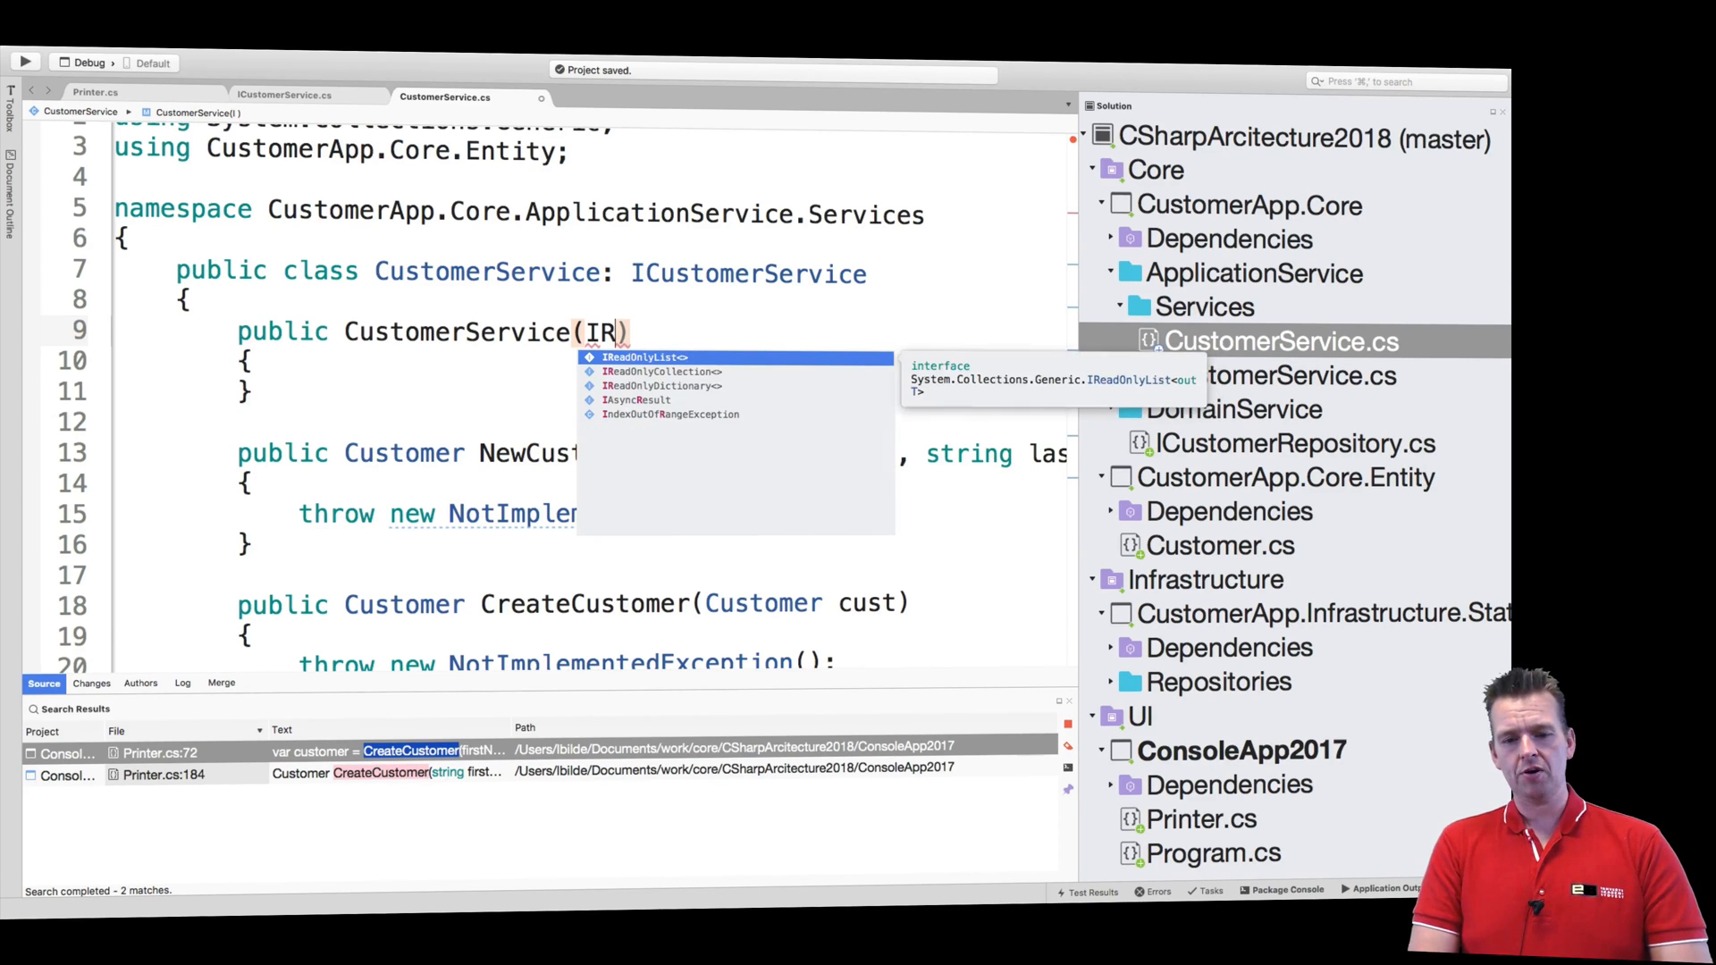
type("CustomerRepository")
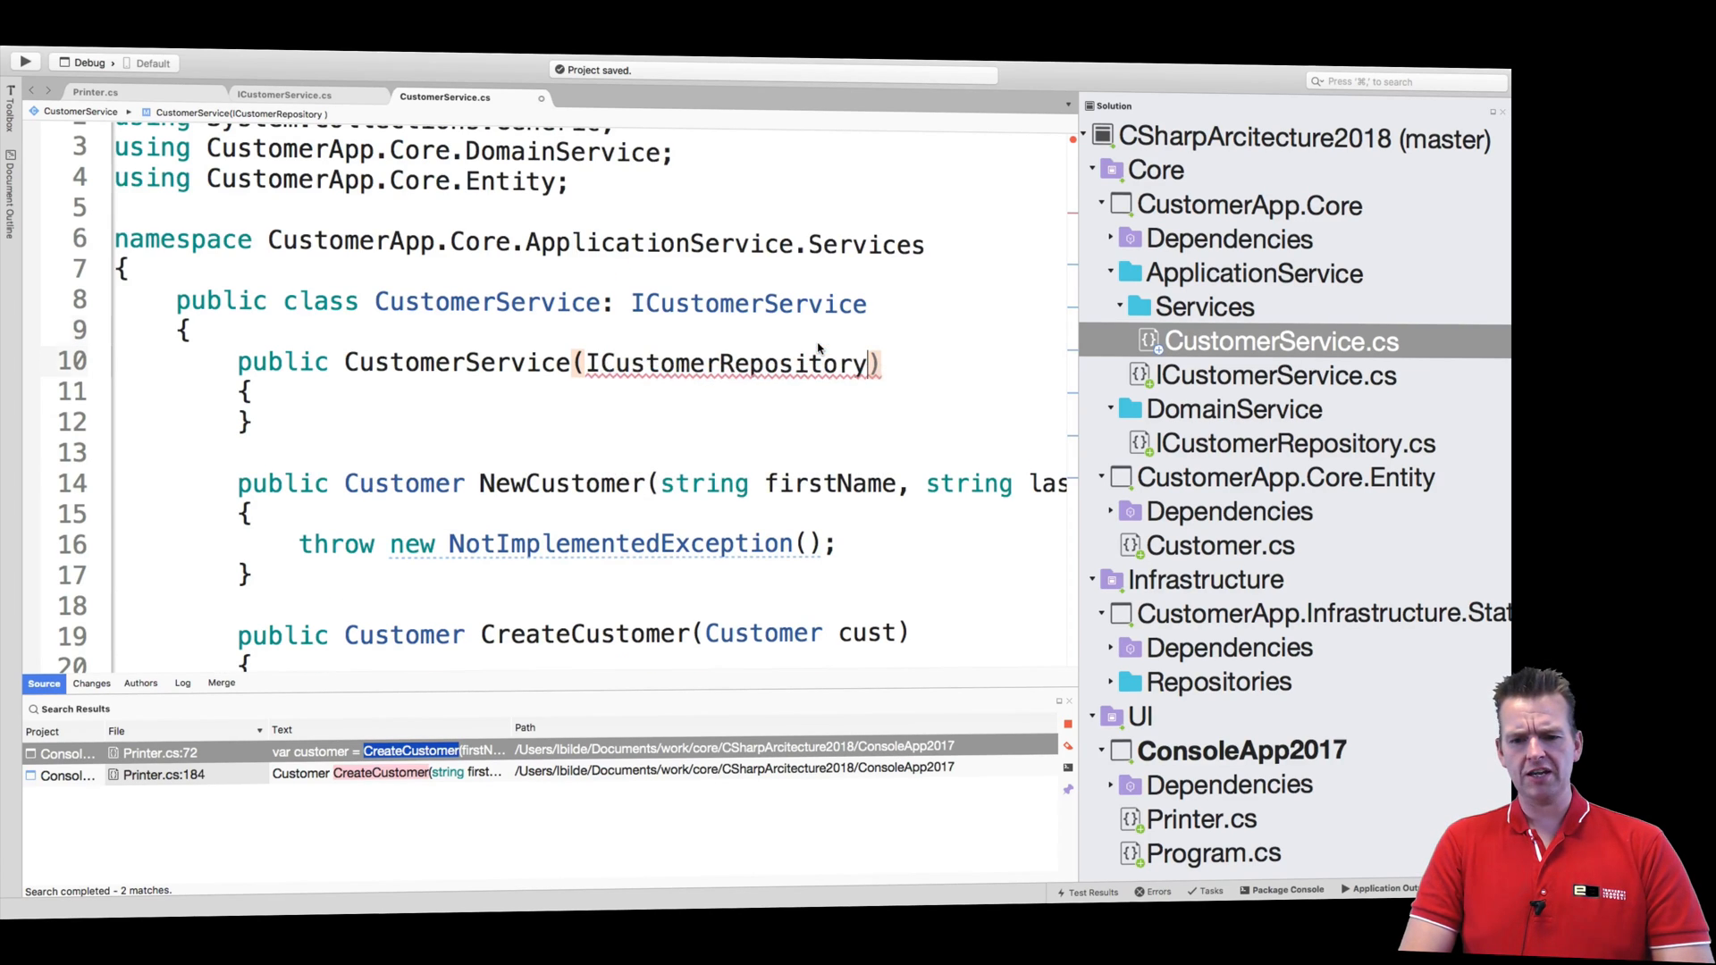
type("\" \"")
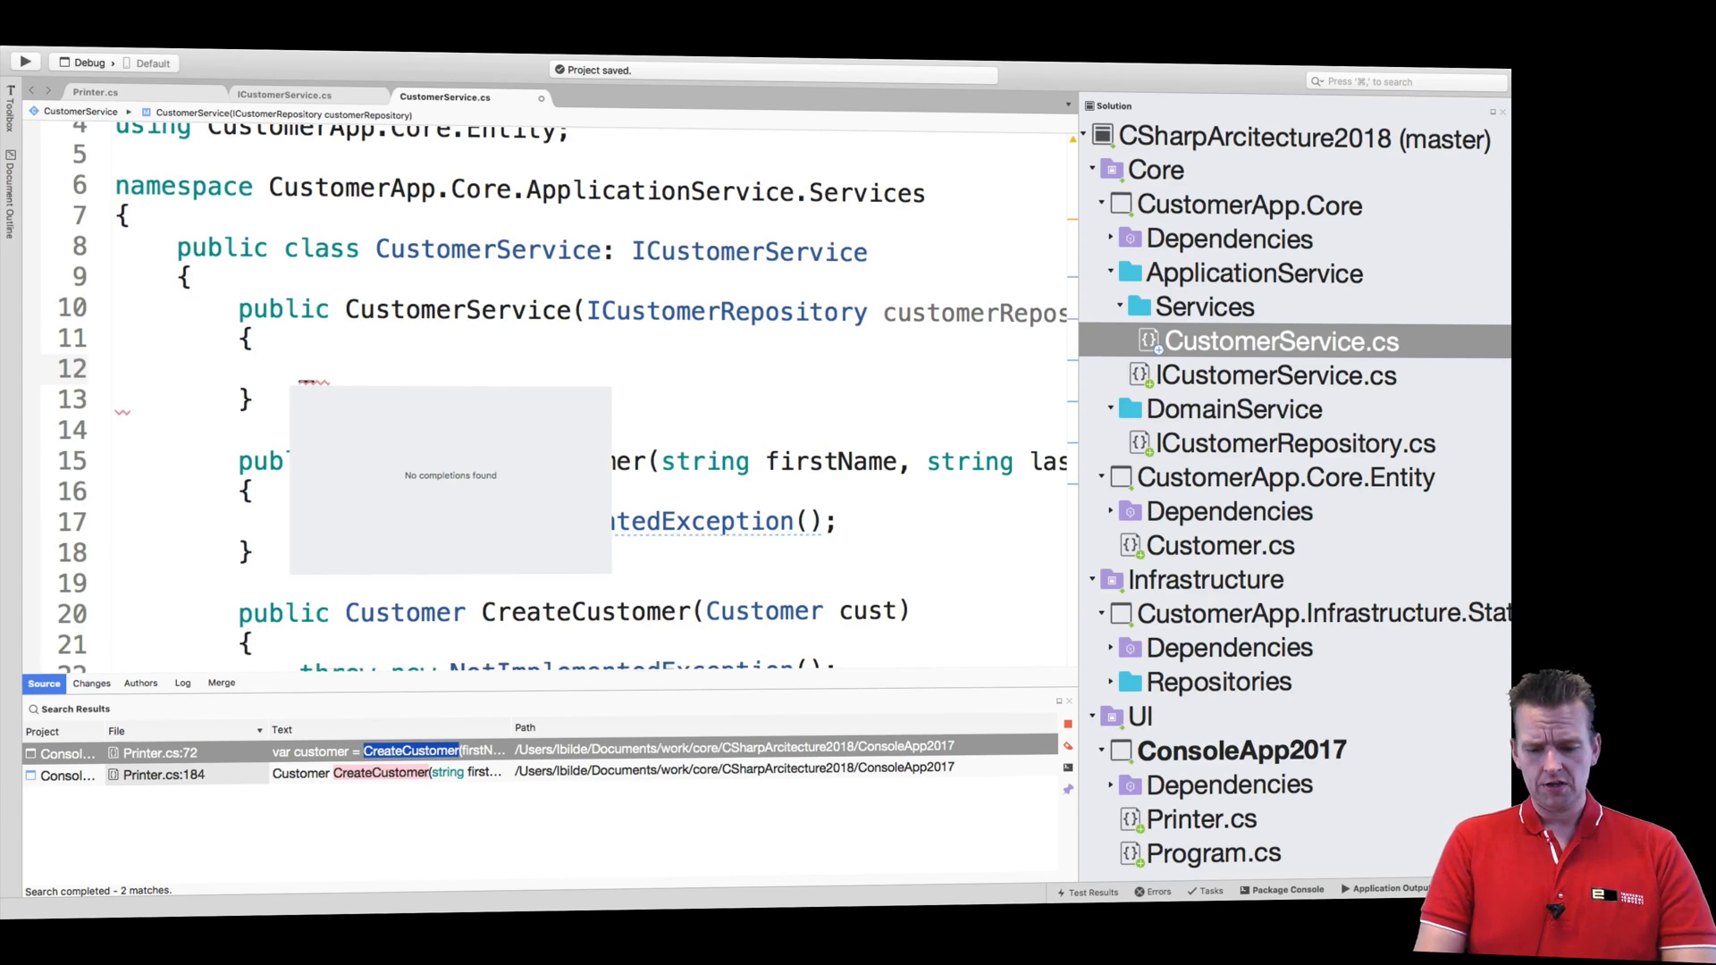
Step: Assign customerRepository to _customerRepo in the constructor body
type("_custo")
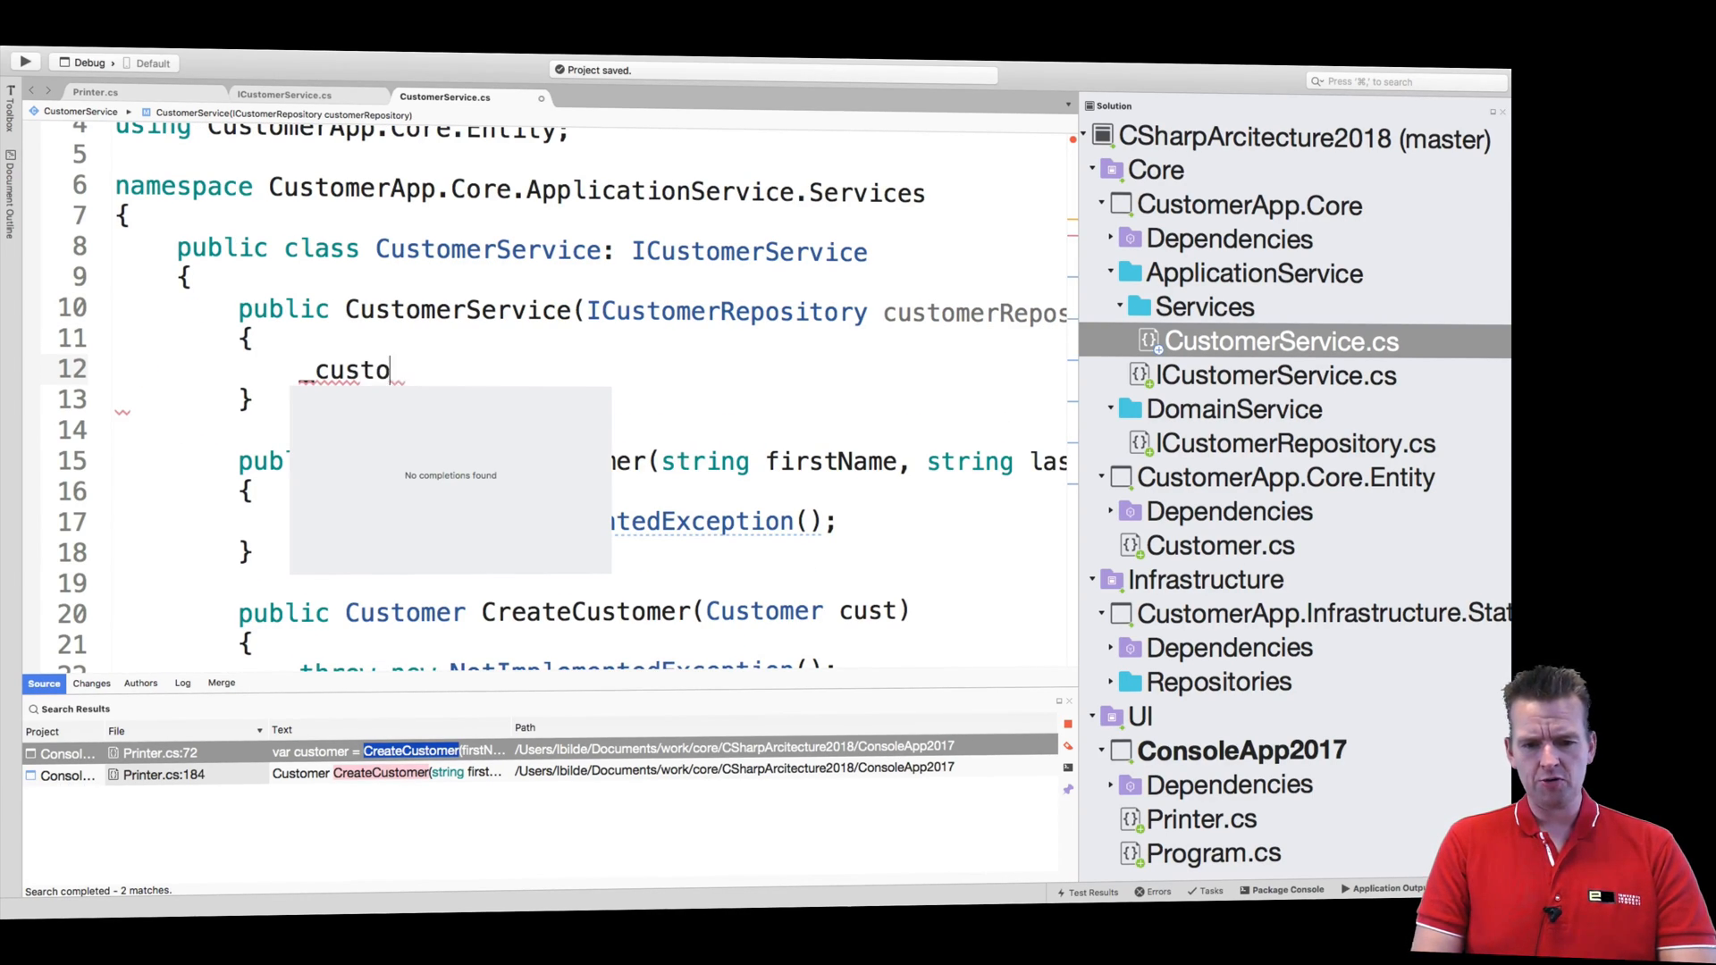
type("merRepo")
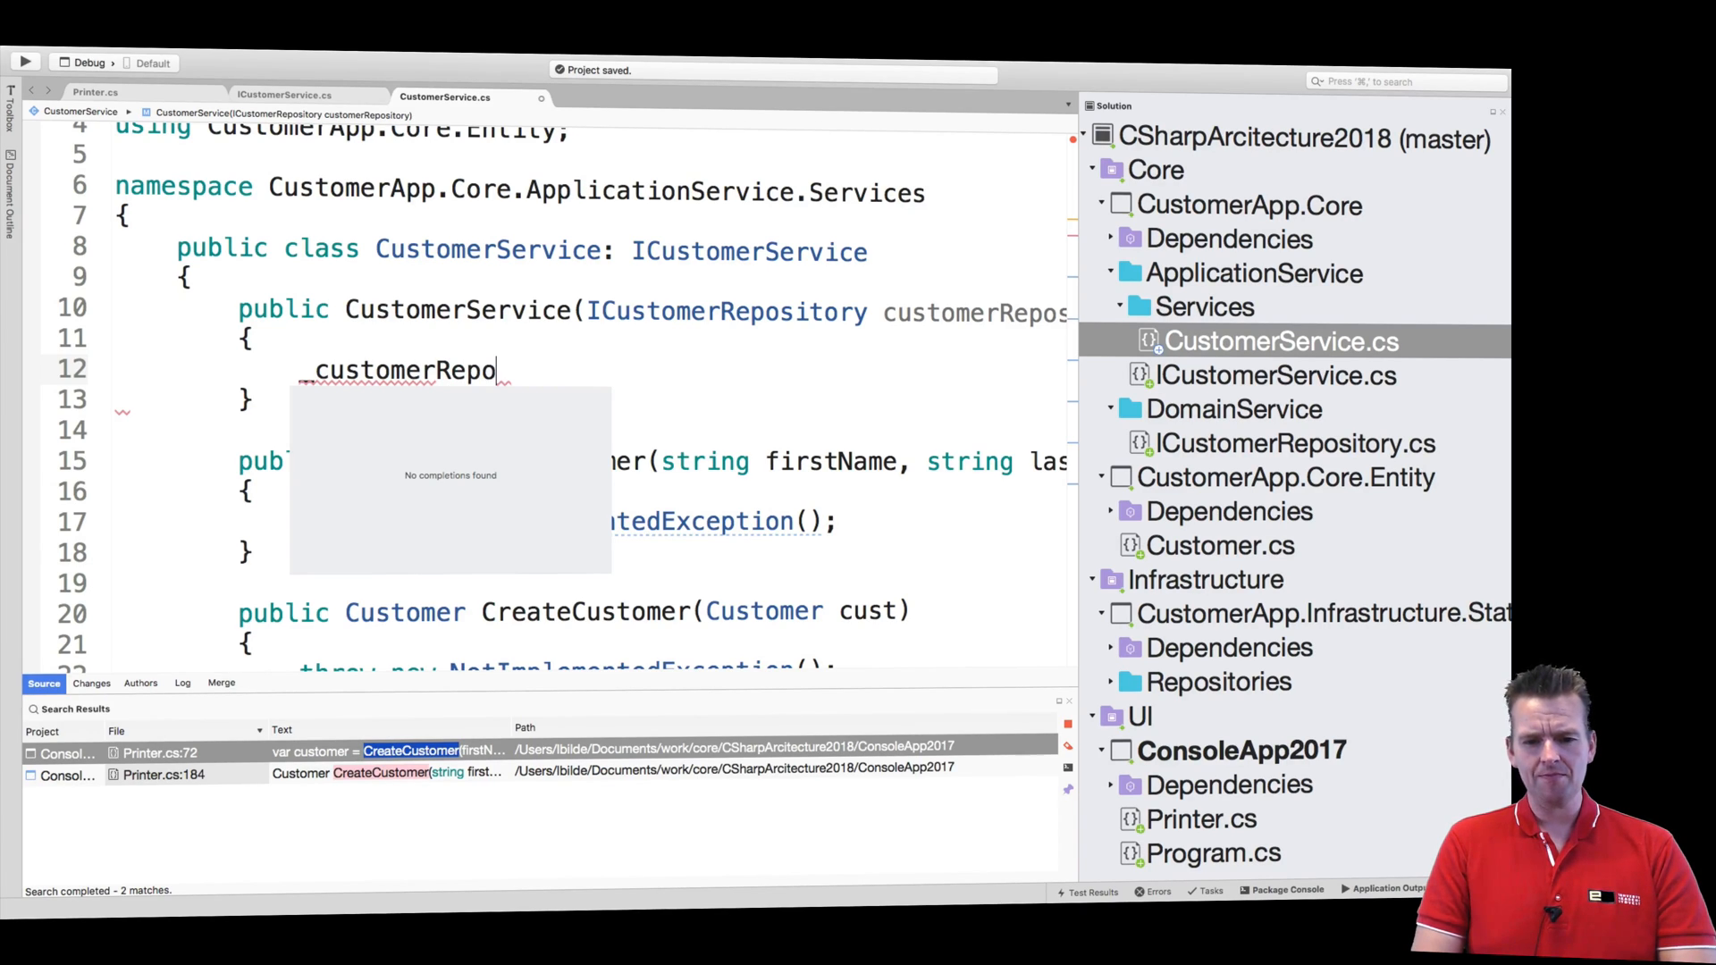
mouse_move(304, 380)
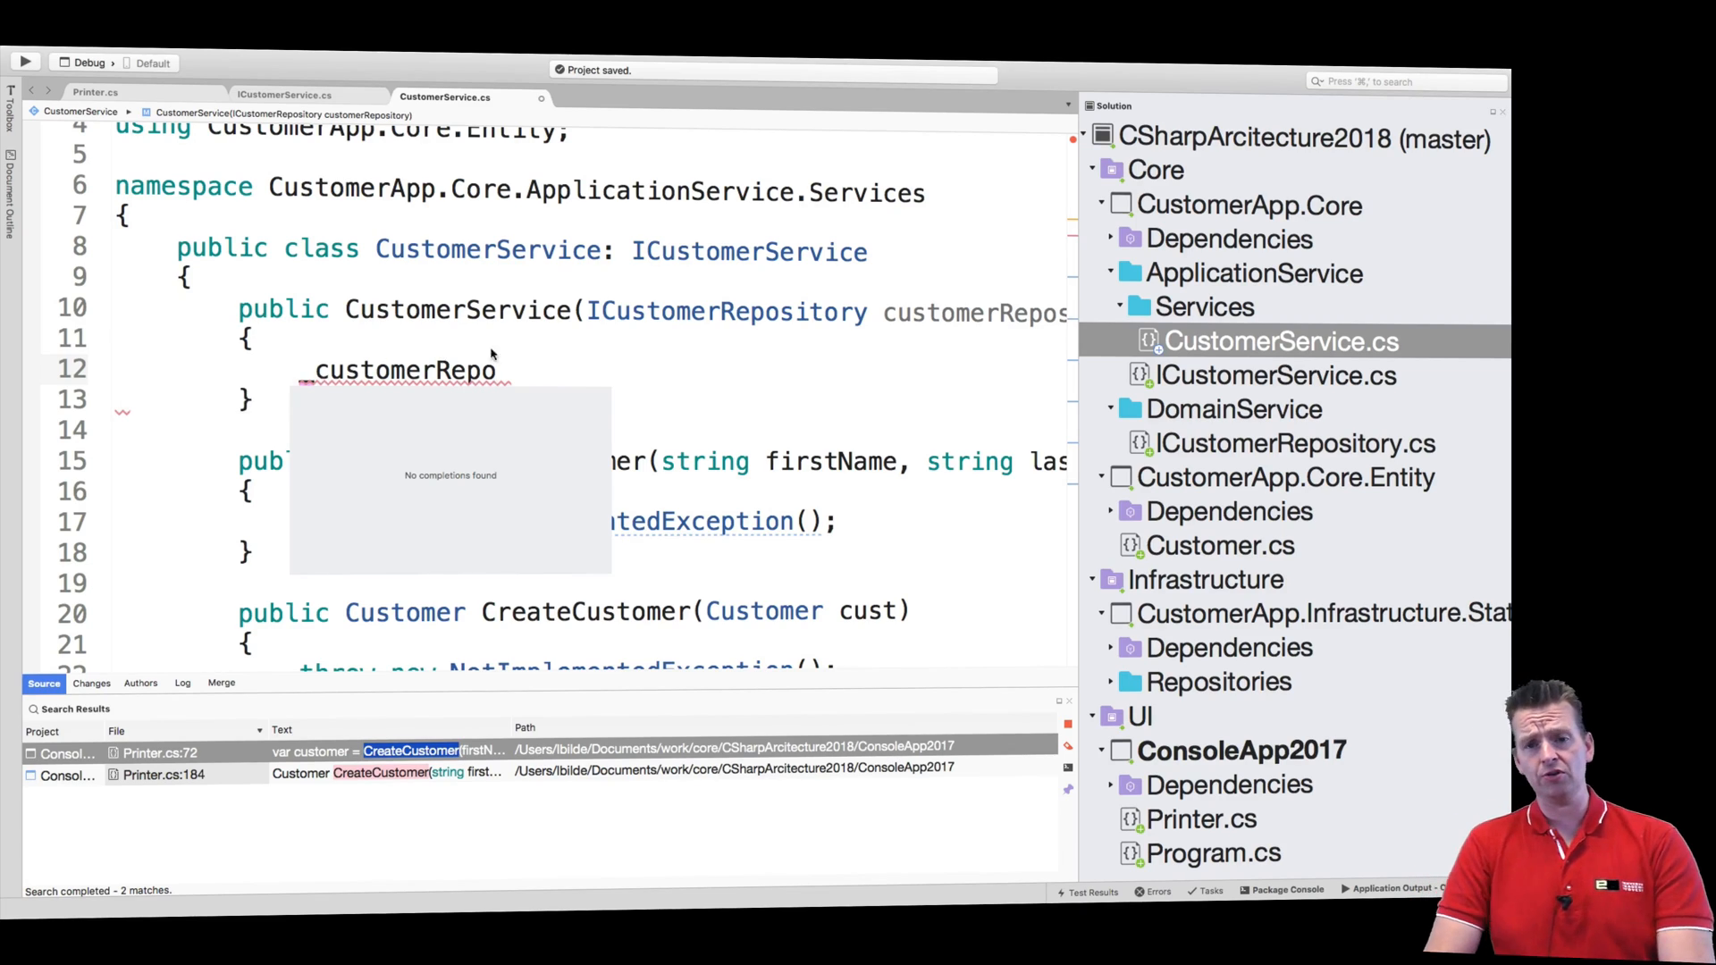
type("= cy")
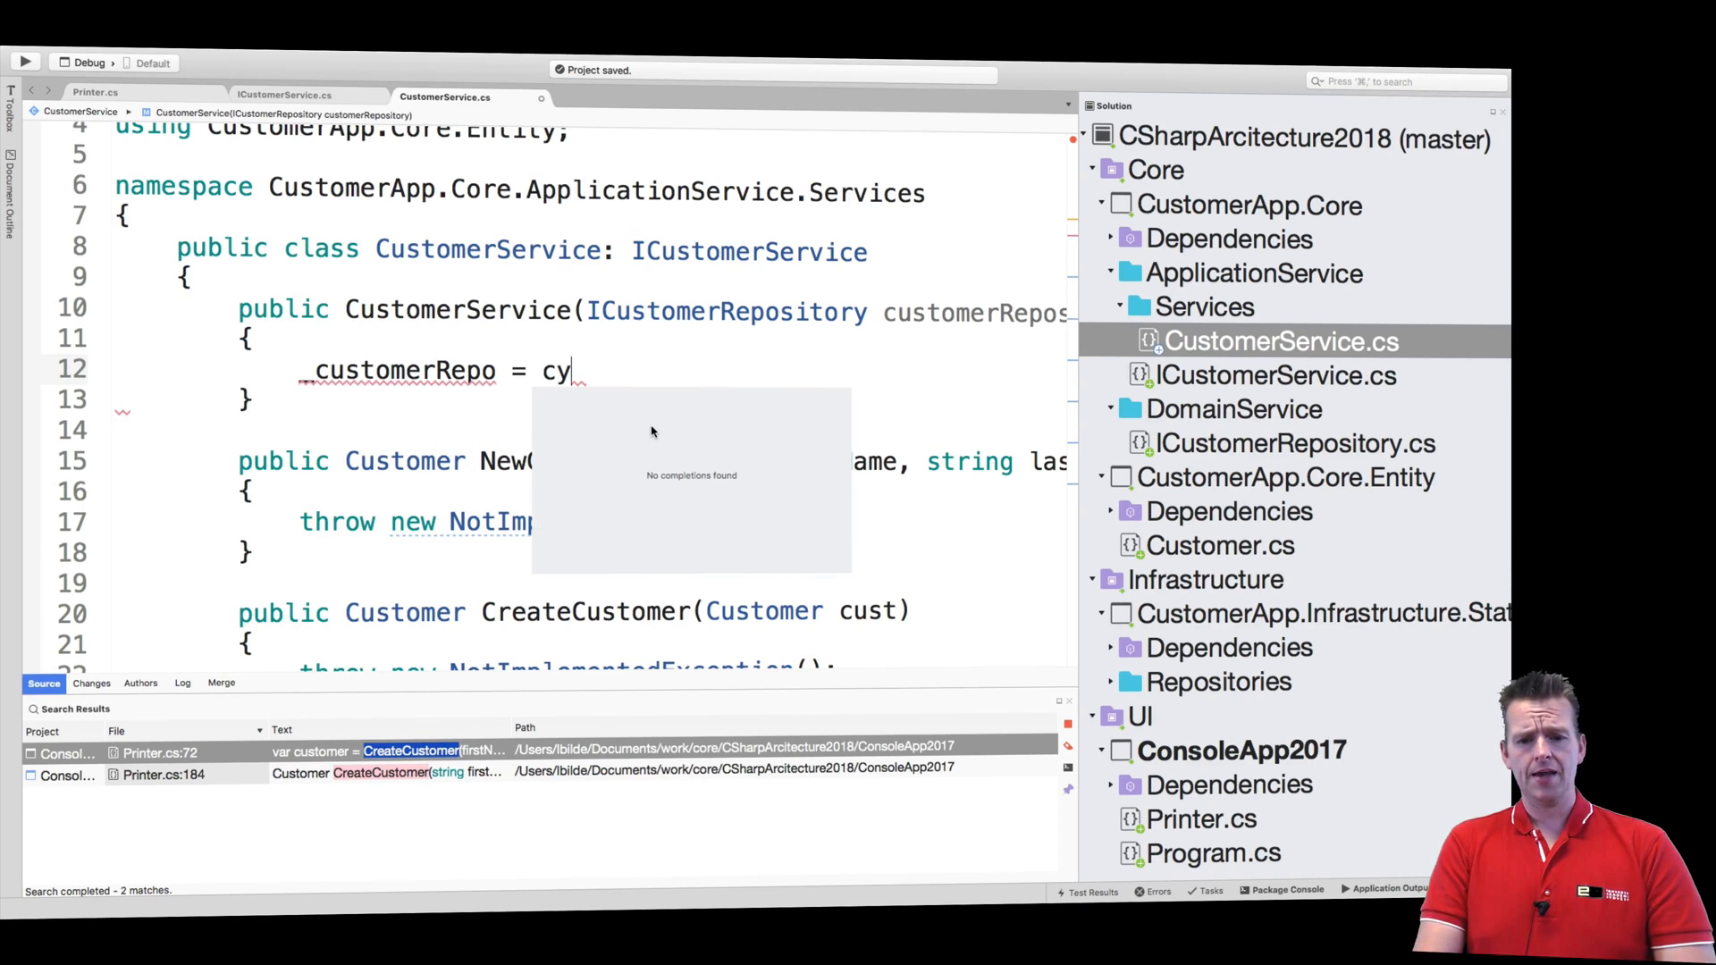
type("ustomerRepository;")
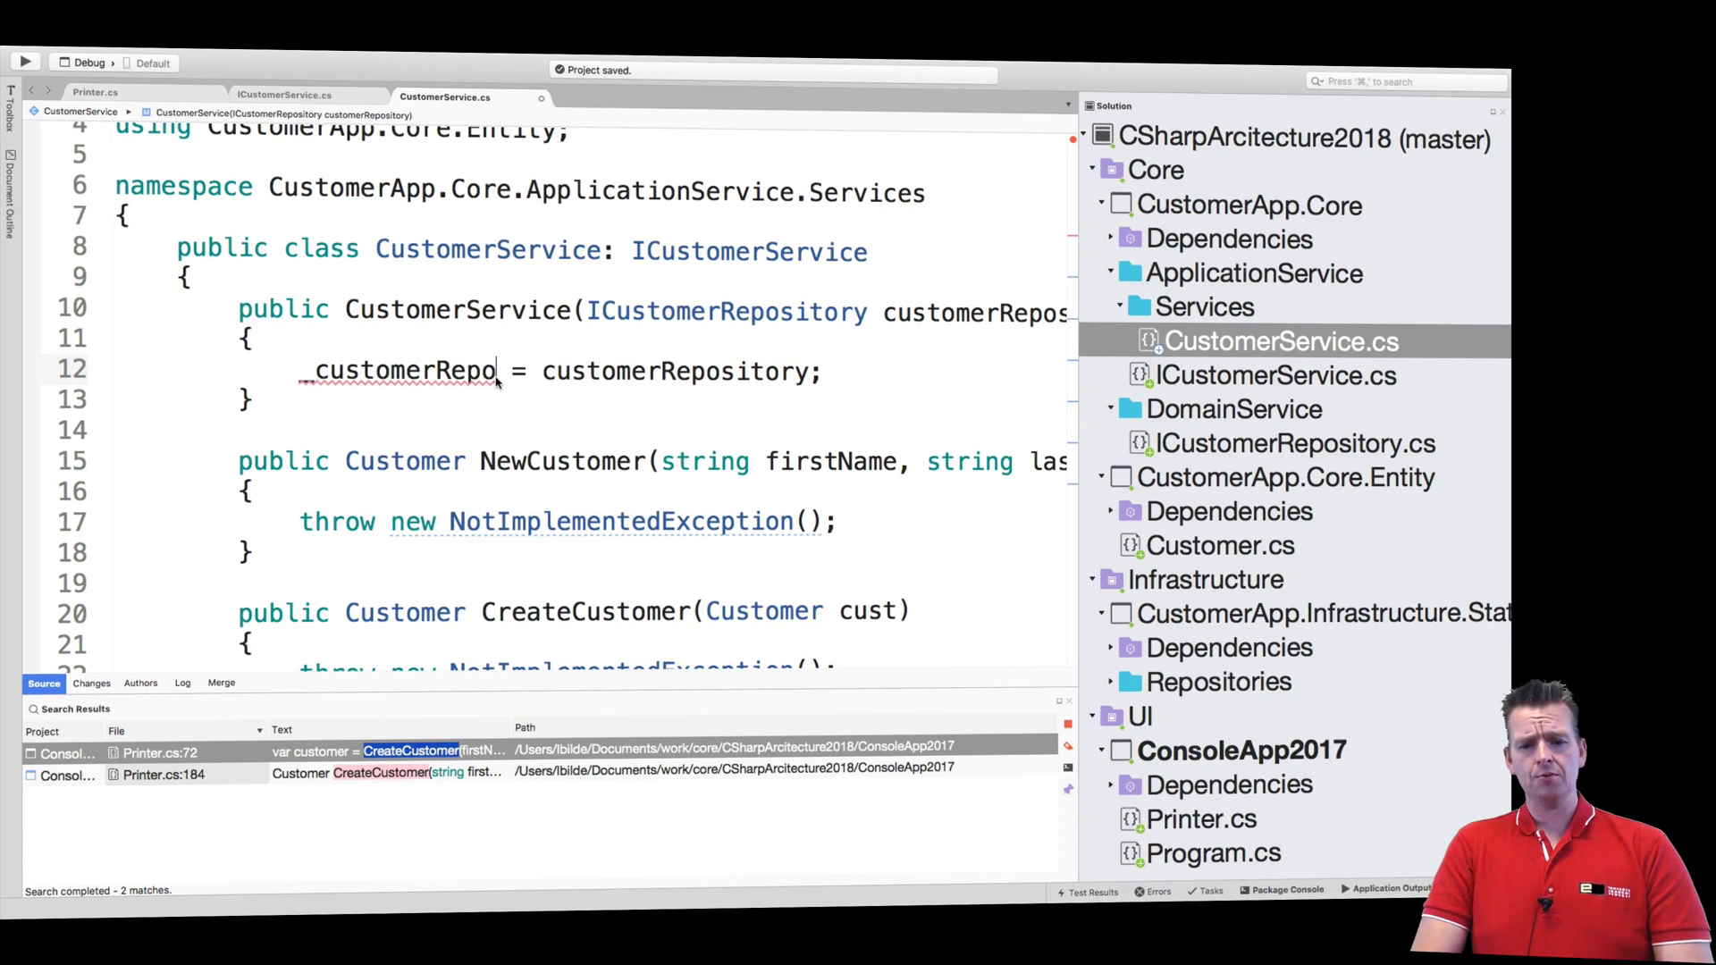
mouse_move(561, 372)
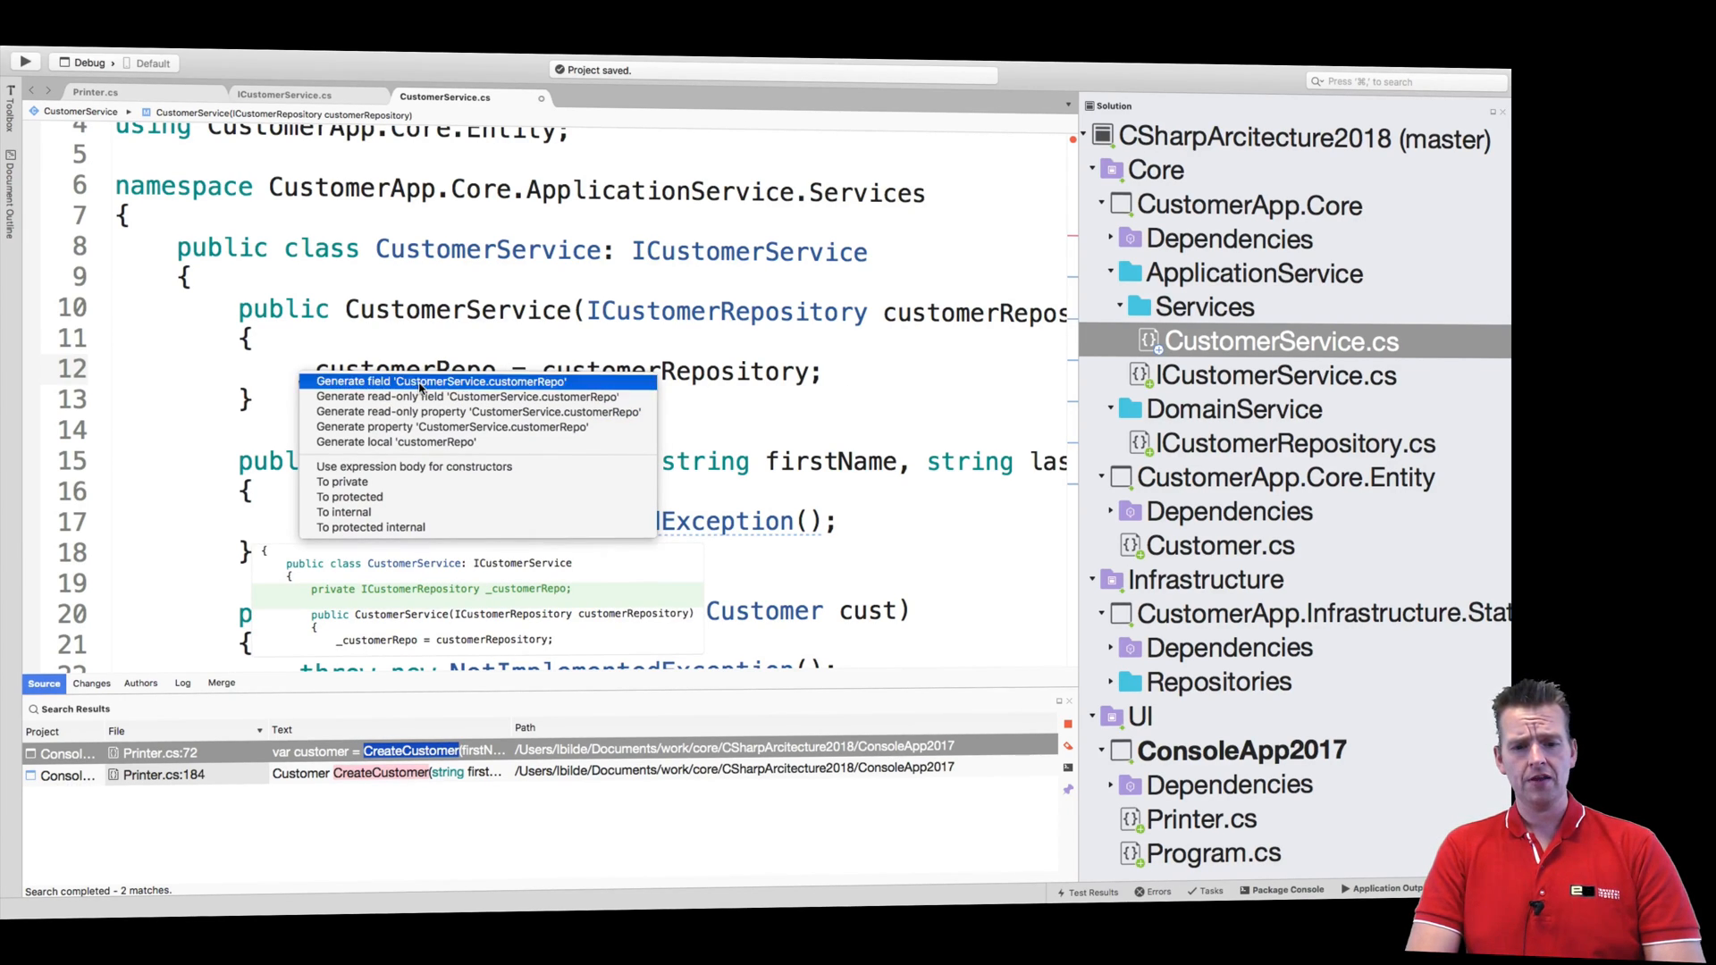
Step: Generate the _customerRepo field and replace its 'private' modifier with 'readonly'
left_click(440, 381)
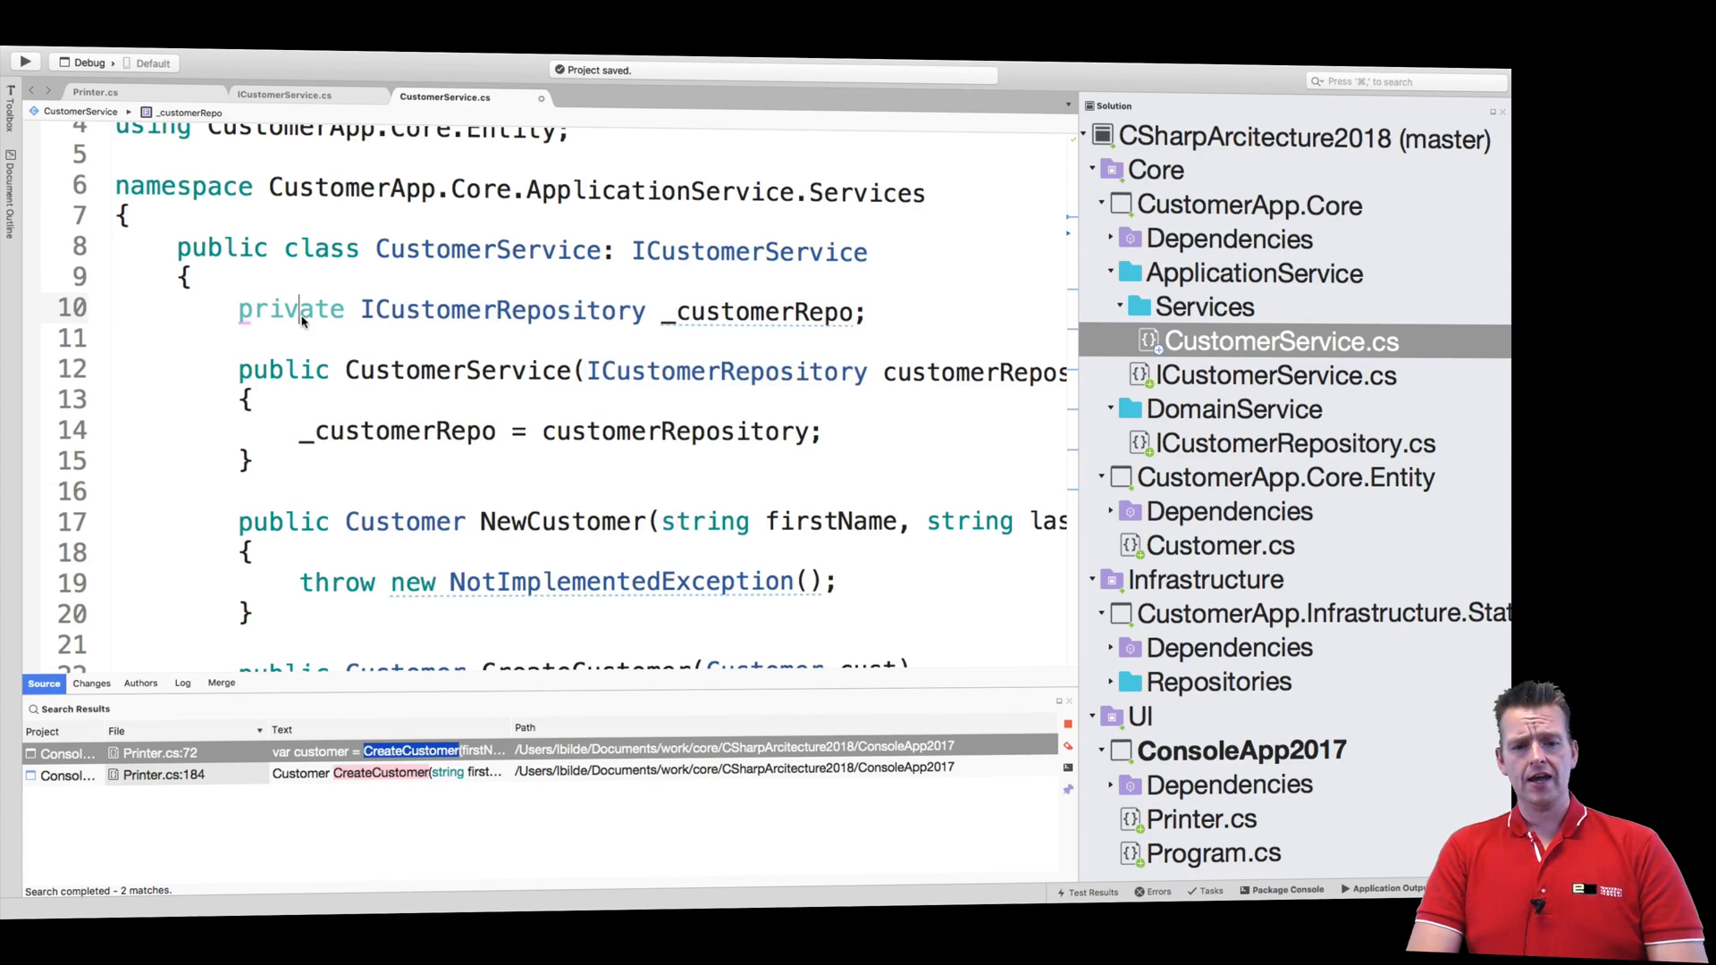
double_click(292, 311)
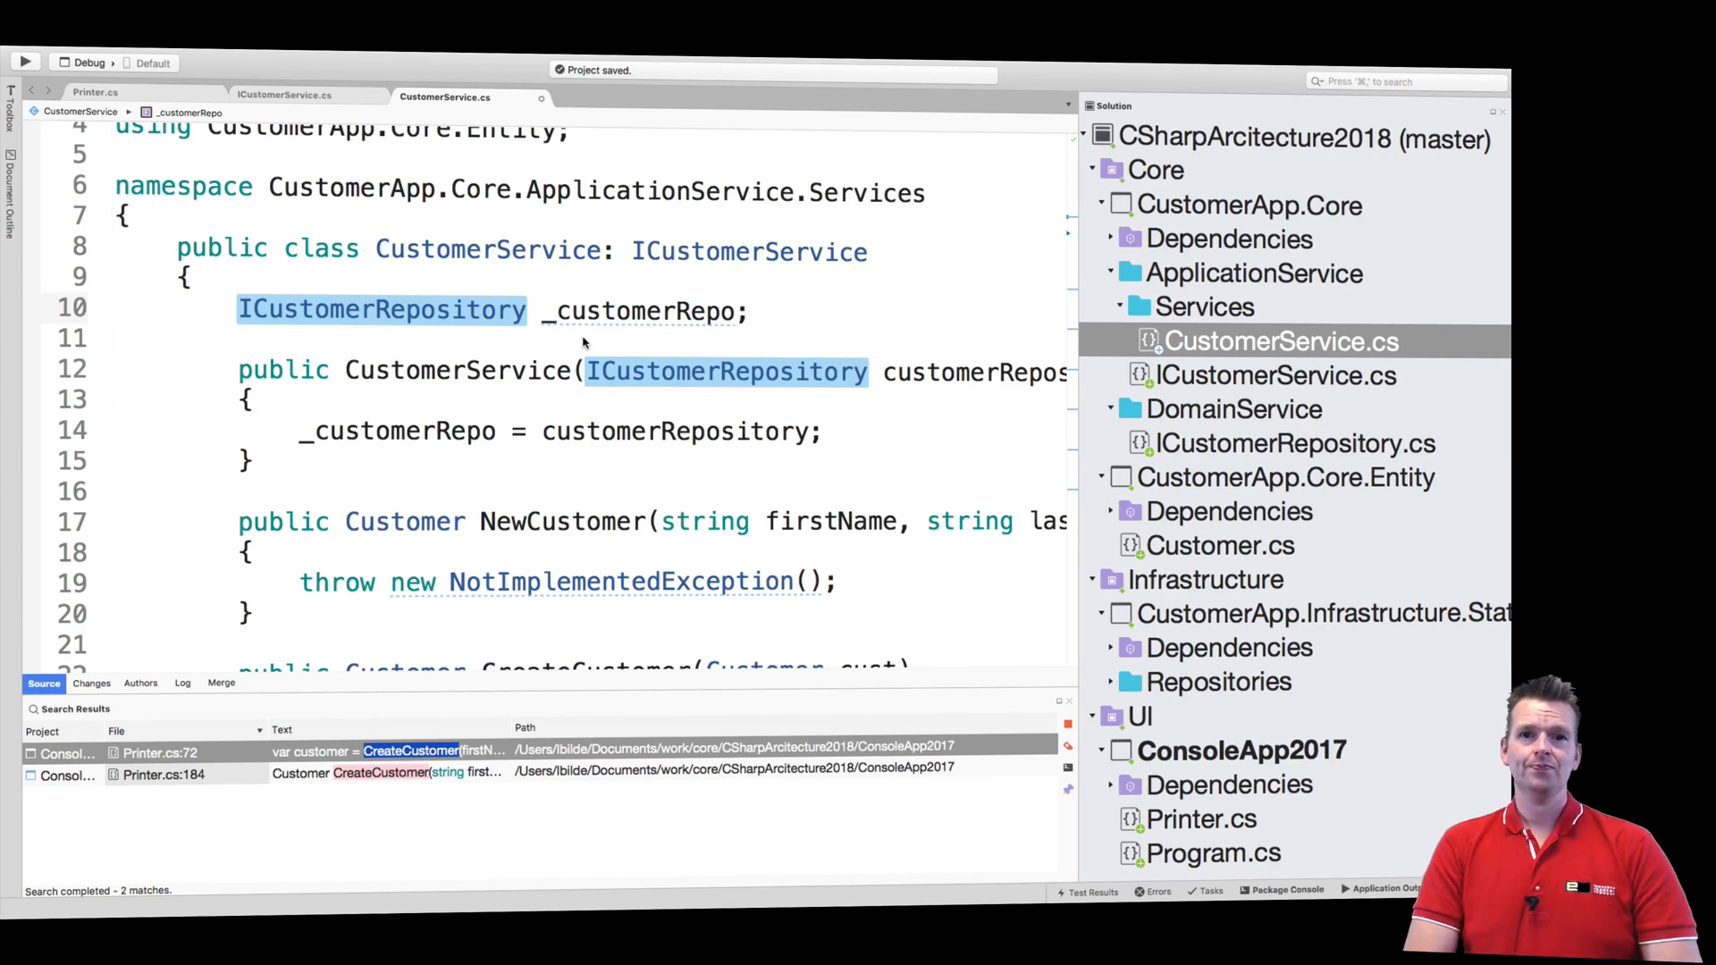
type("re")
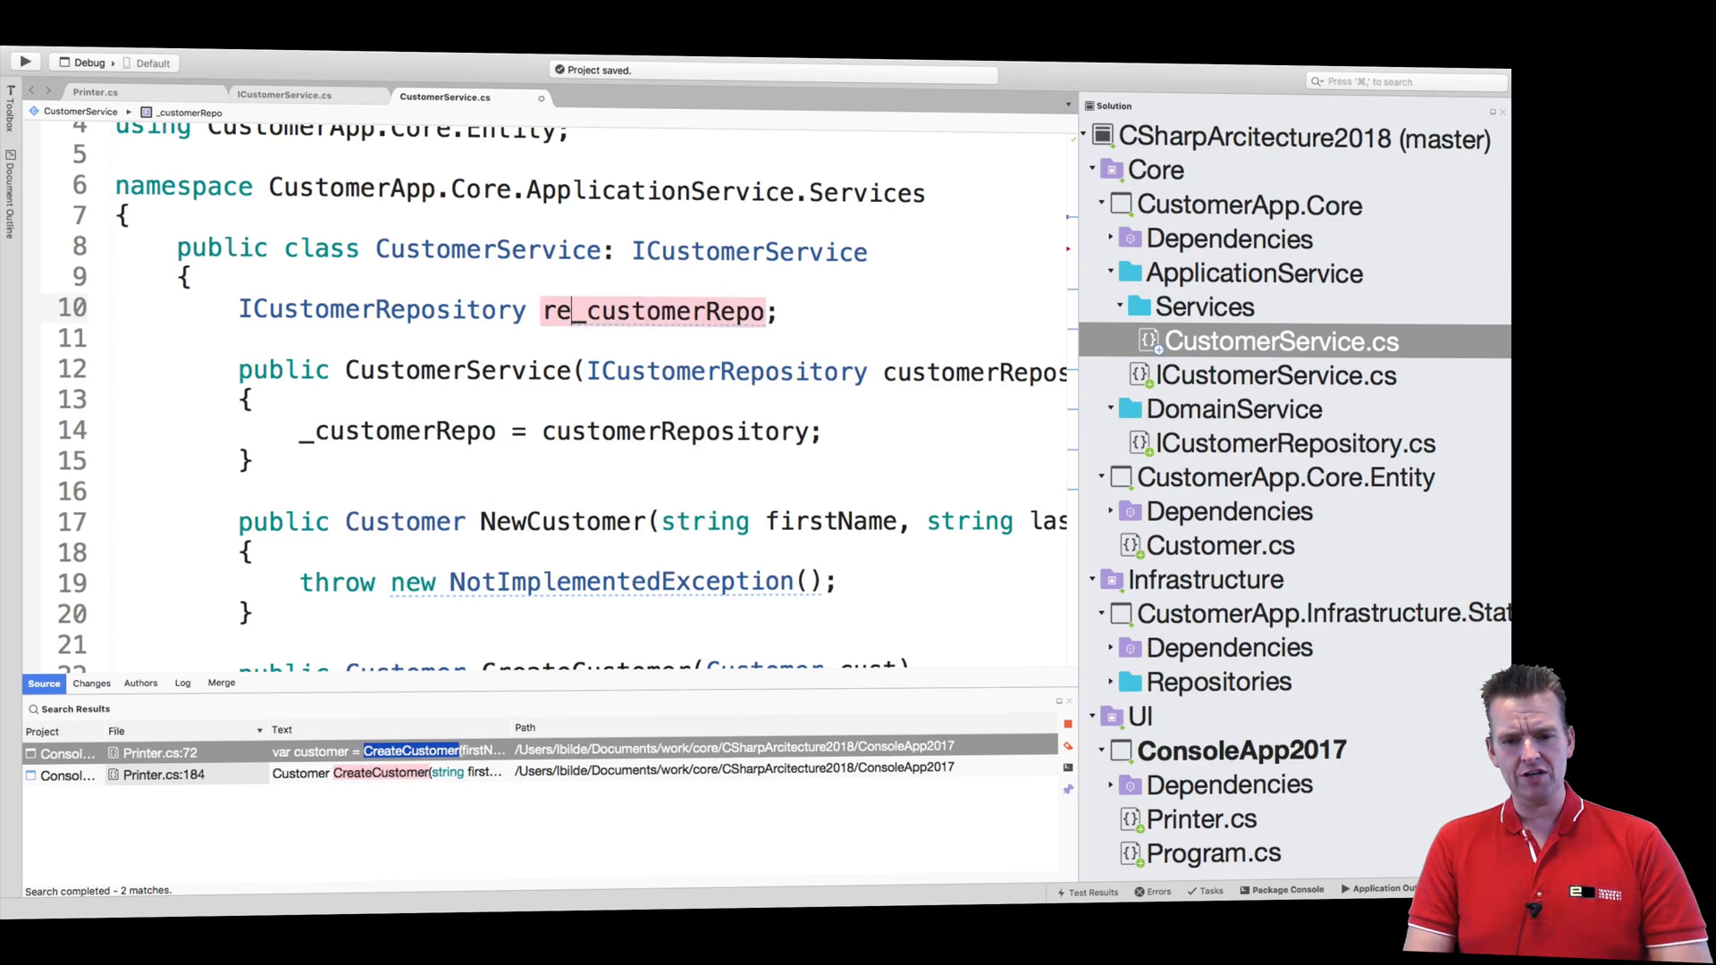
type("adonluy")
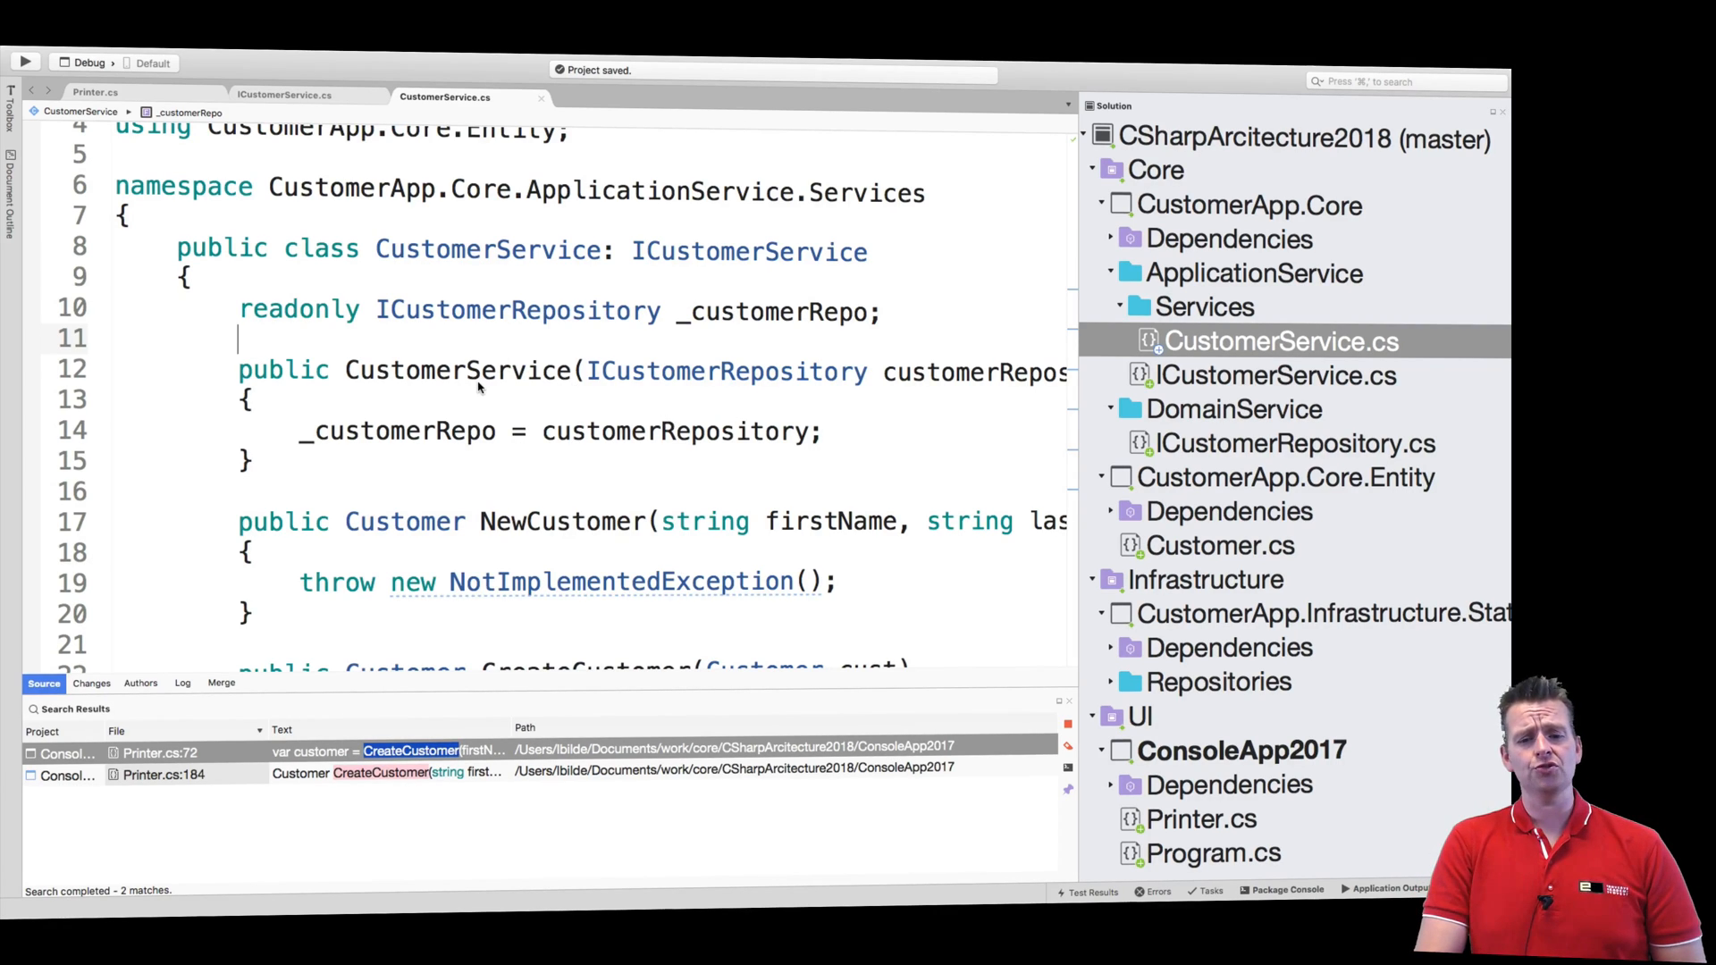
mouse_move(385, 355)
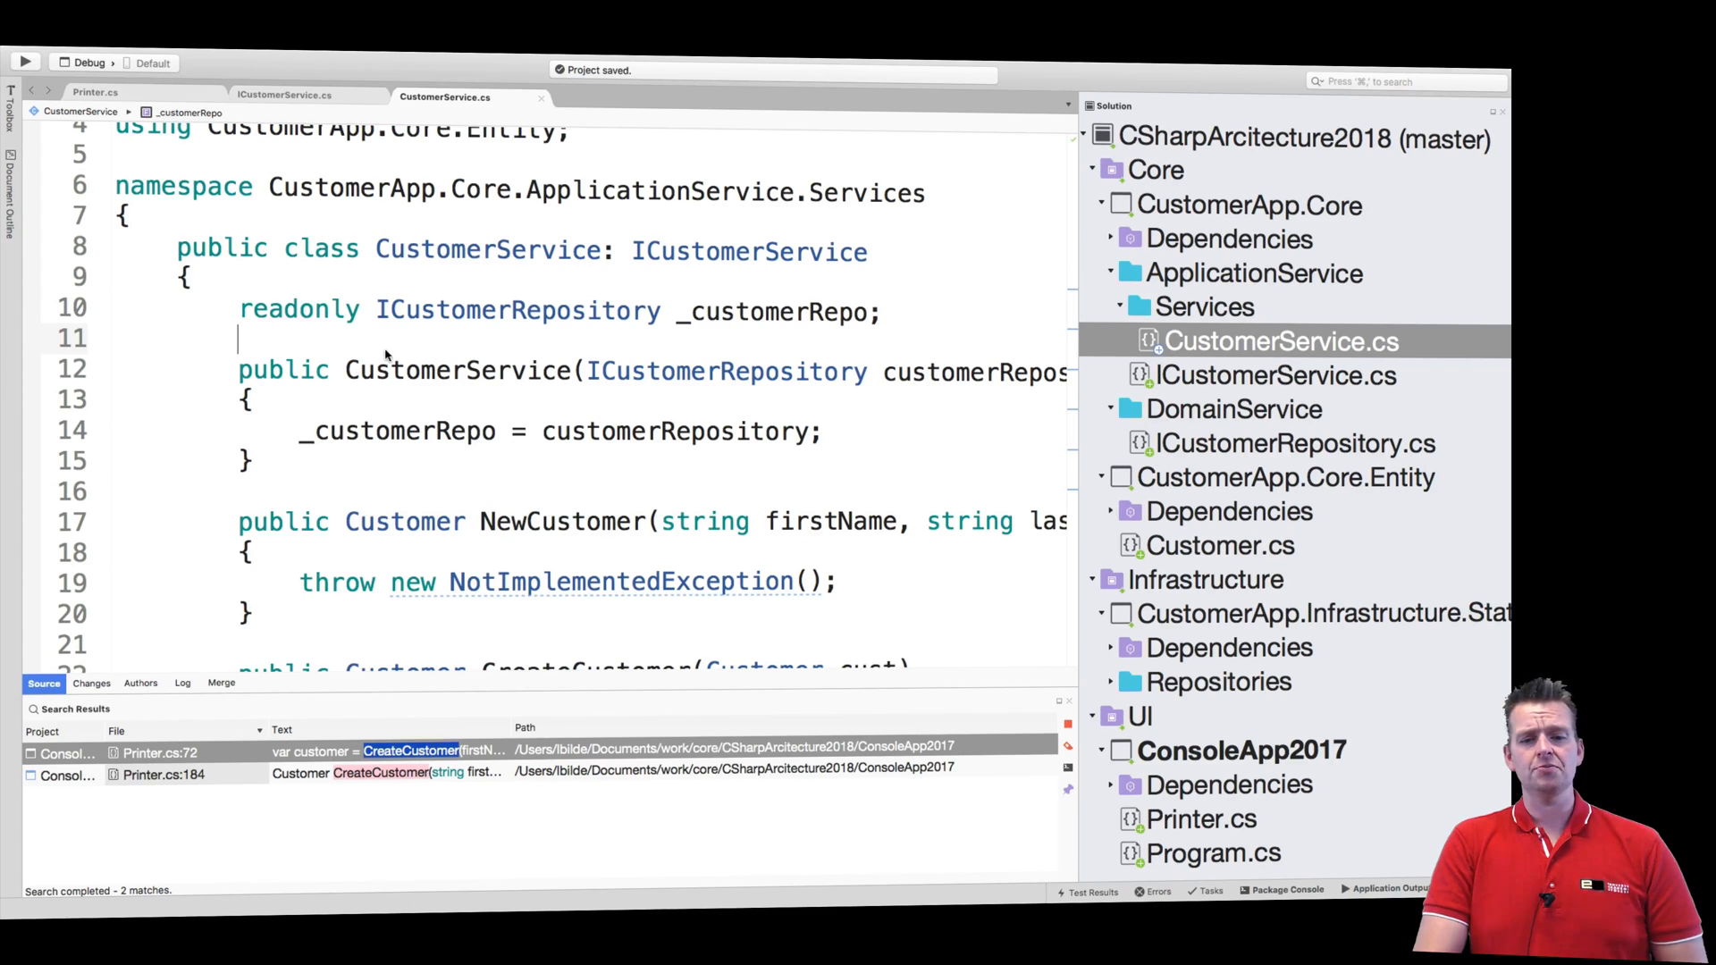
scroll("down", 3)
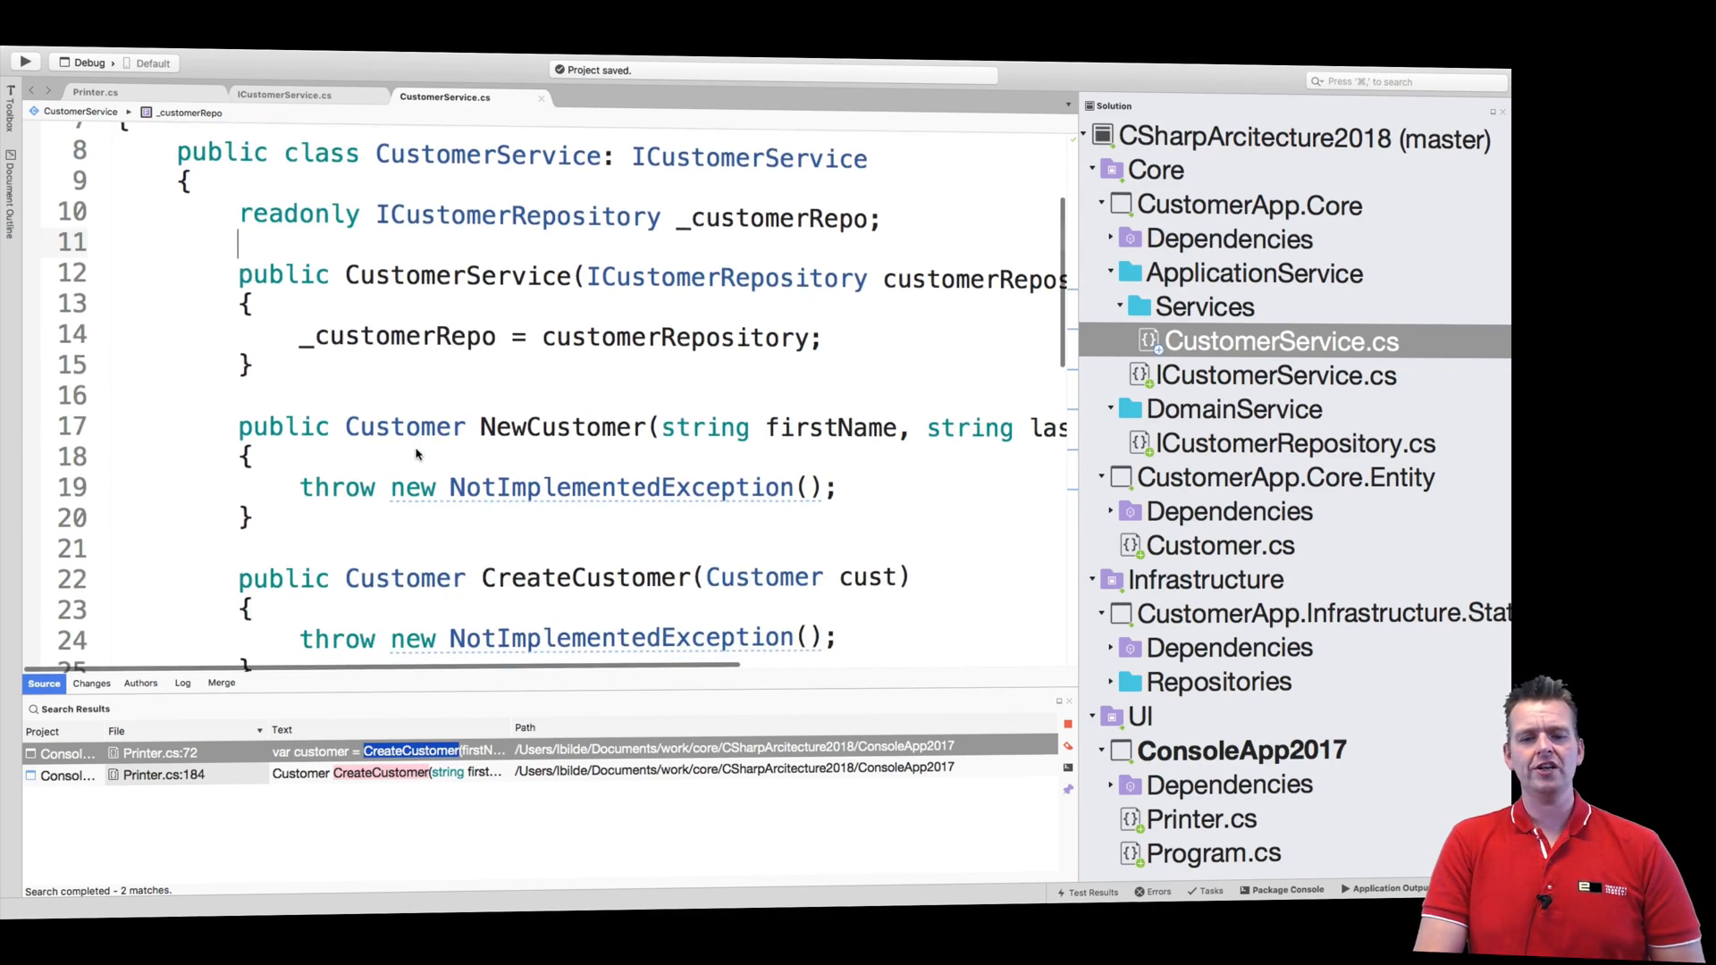